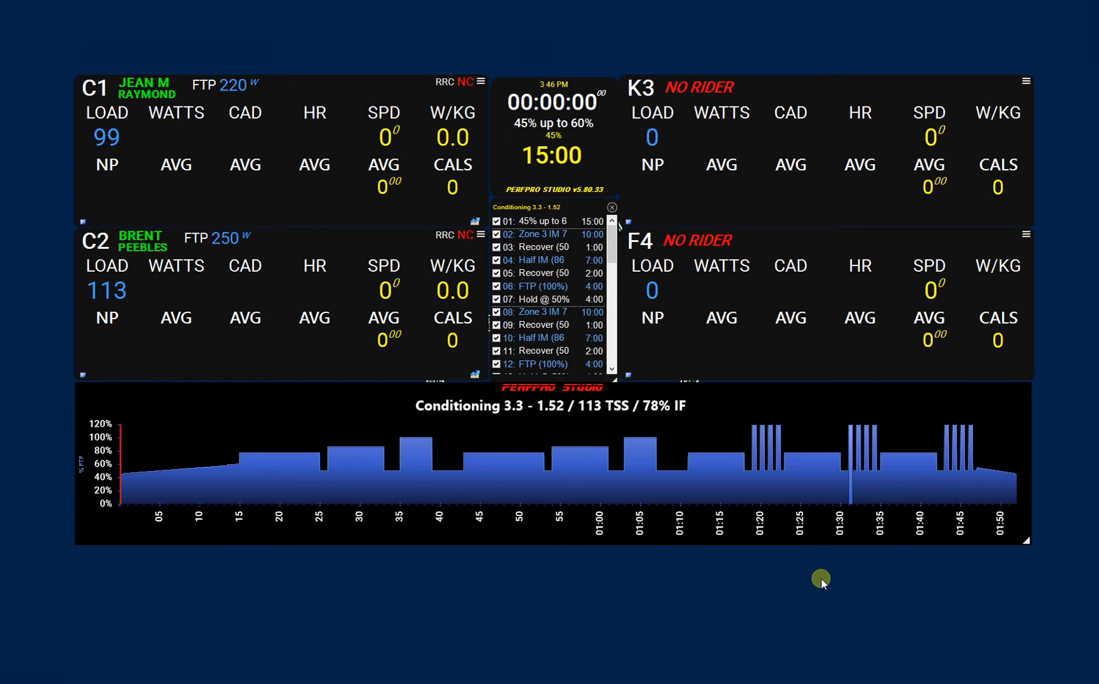
{"action": "mouse_move", "coordinate": [813, 580]}
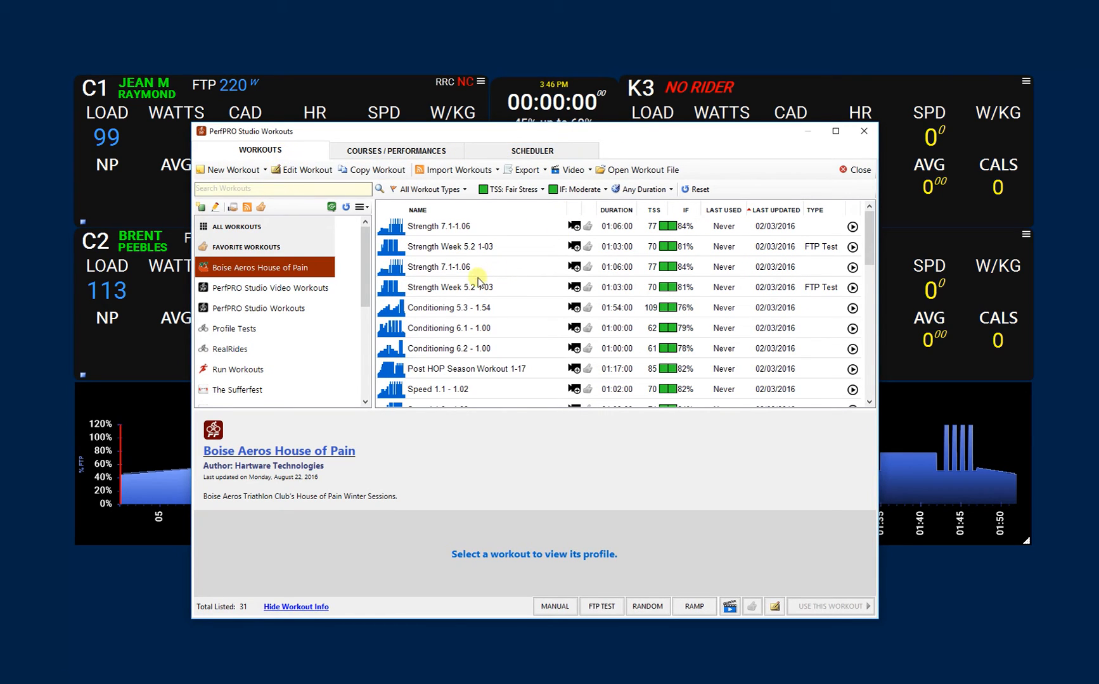
{"action": "mouse_move", "coordinate": [263, 238]}
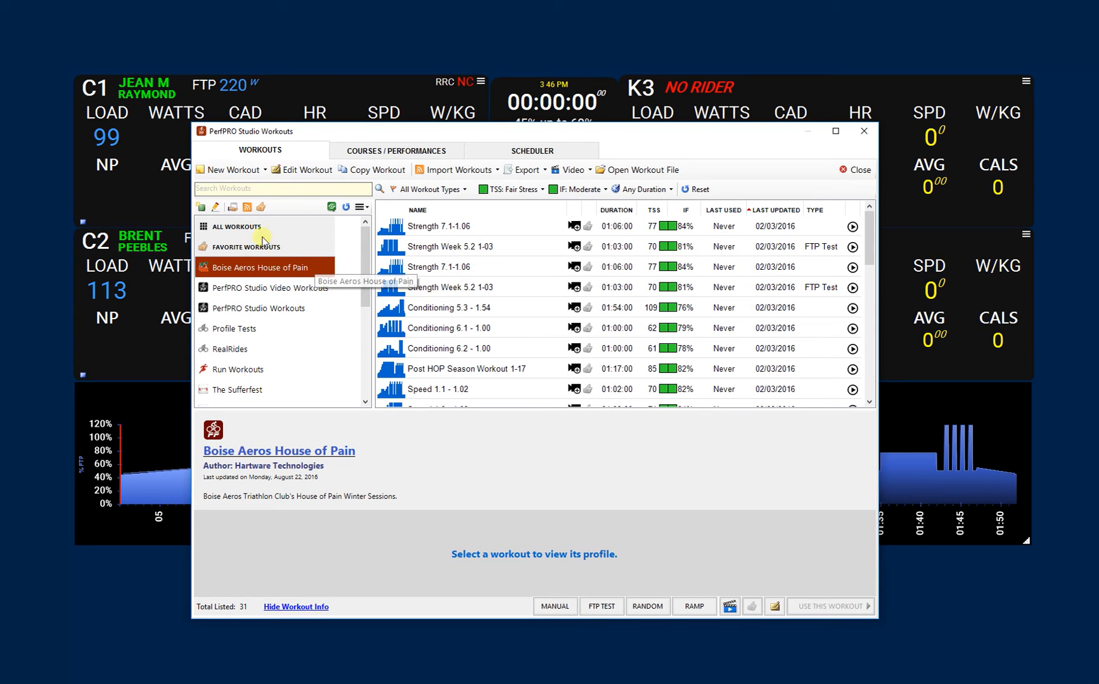
{"action": "mouse_move", "coordinate": [202, 207]}
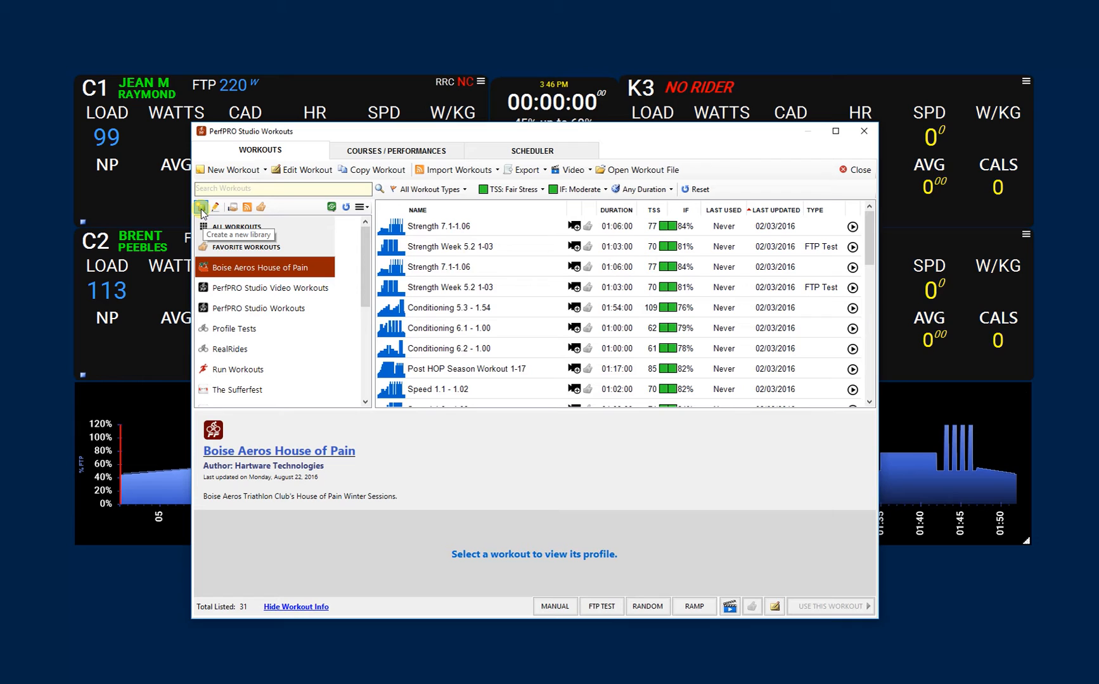
- Create the library 'Bob Smiths' with description 'Training' and save it
{"action": "left_click", "coordinate": [201, 206]}
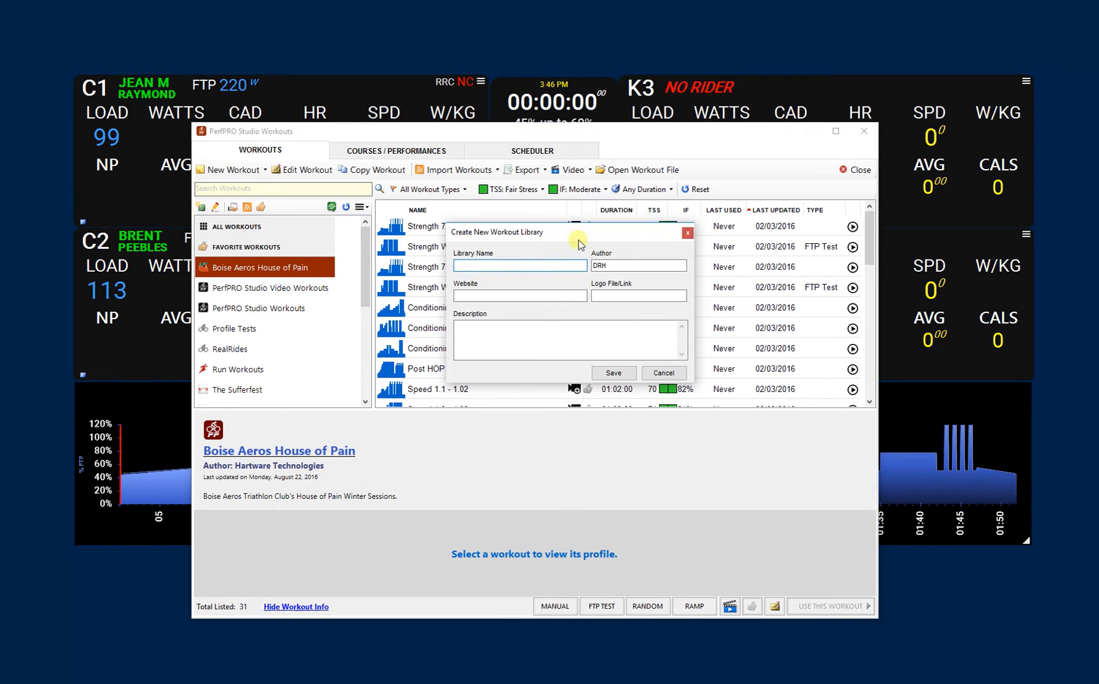
{"action": "type", "text": "B"}
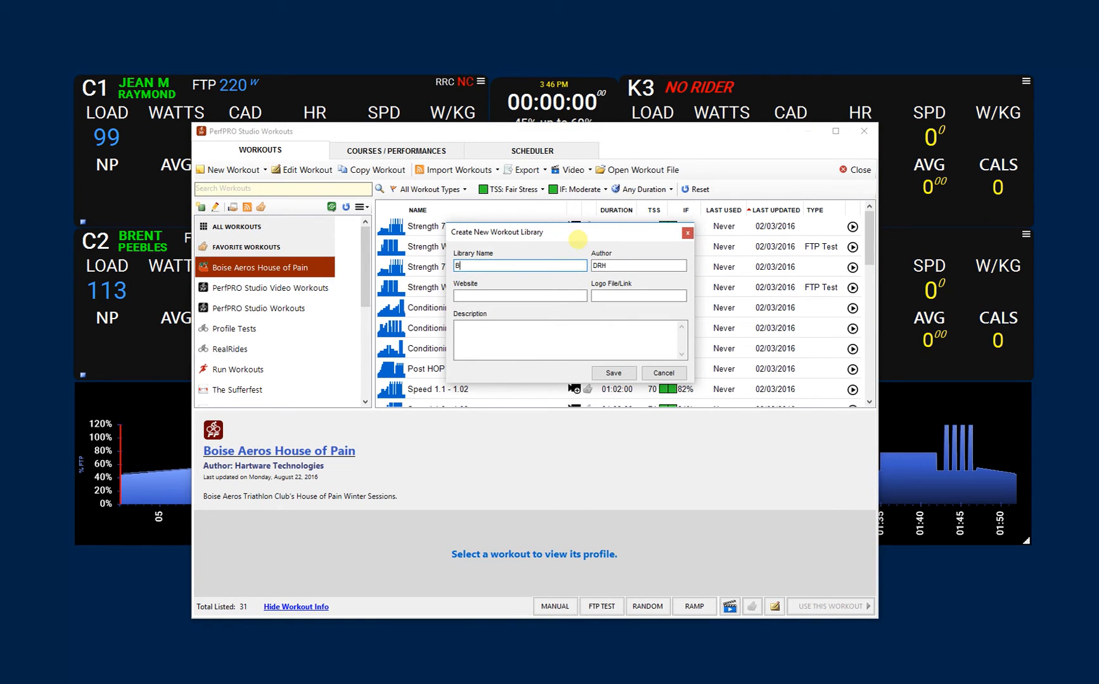
{"action": "type", "text": "ob Smiths"}
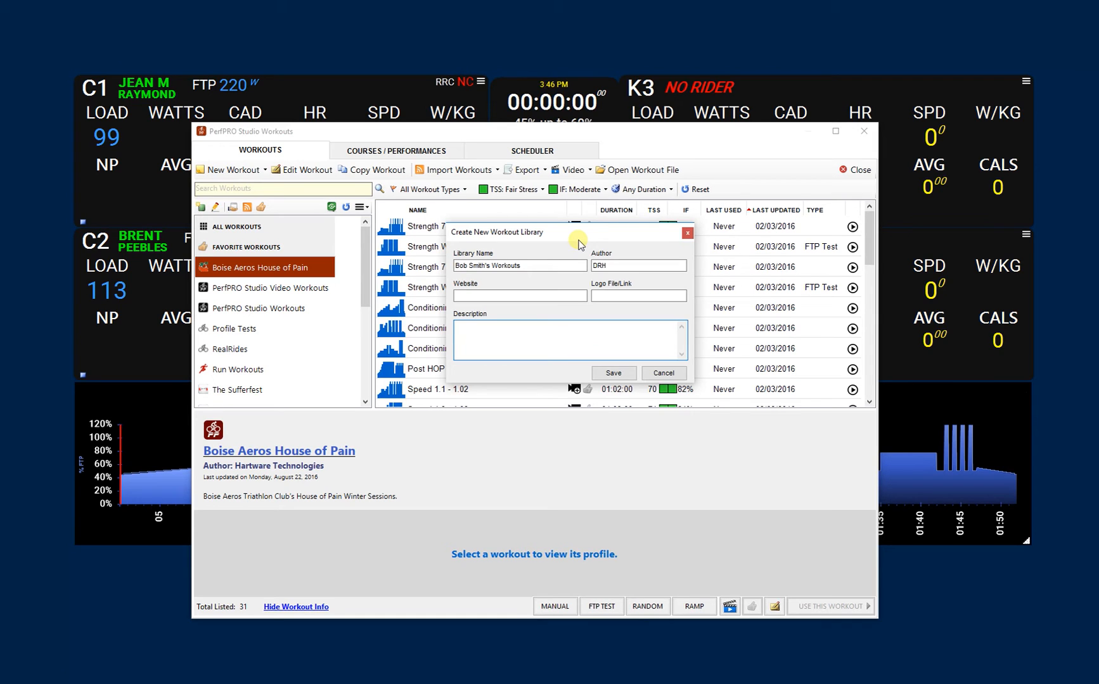
{"action": "type", "text": "Training Phase II"}
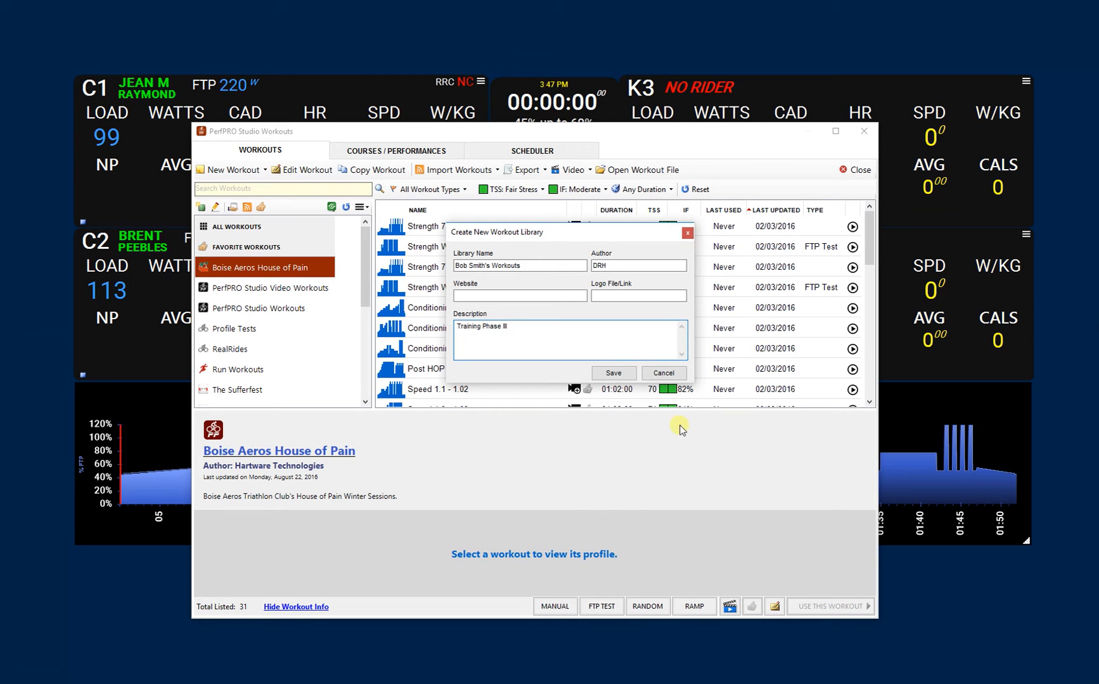
{"action": "left_click", "coordinate": [612, 373]}
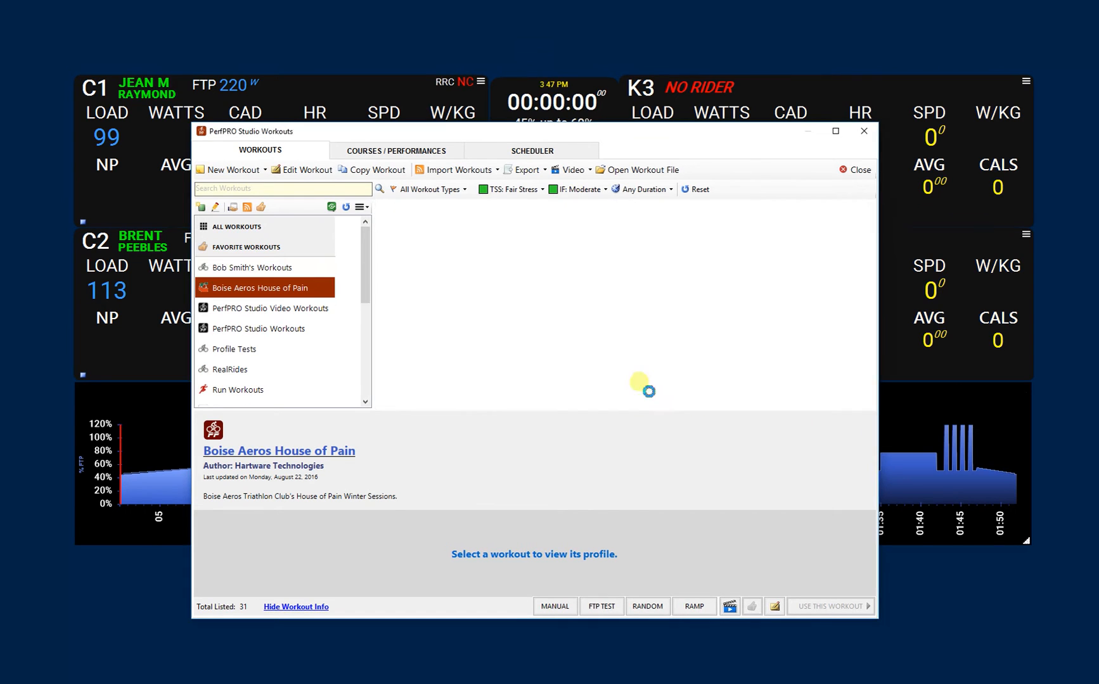
- Select Bob Smith's Workouts in the Favorite Workouts list to show its empty workout list
{"action": "left_click", "coordinate": [255, 267]}
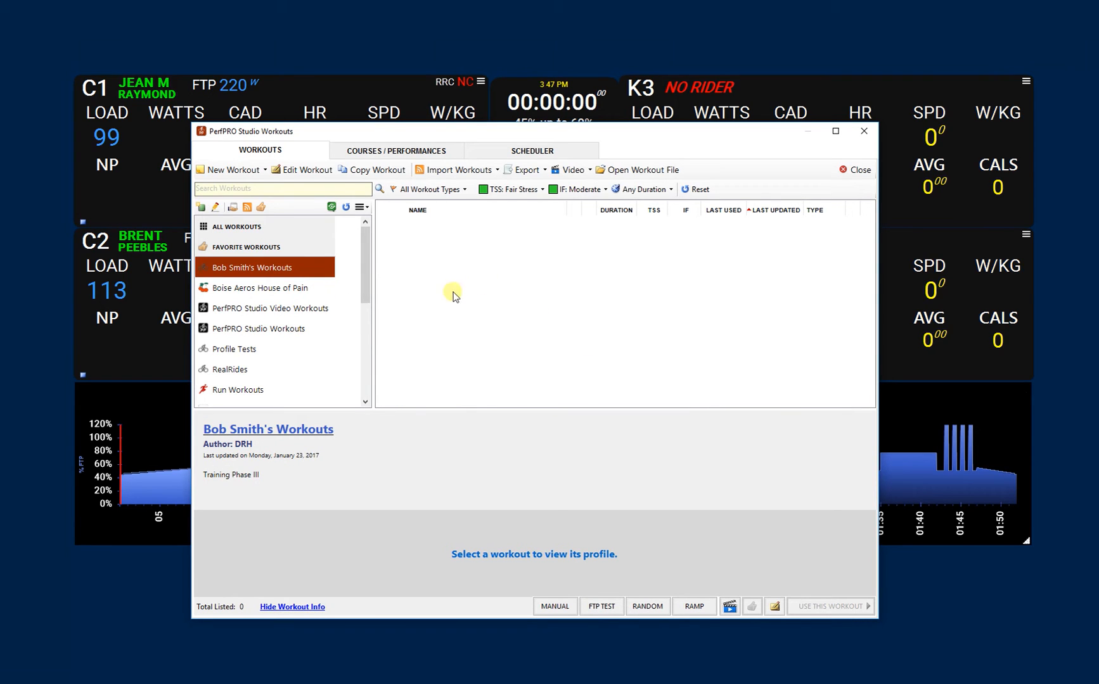
{"action": "mouse_move", "coordinate": [500, 292]}
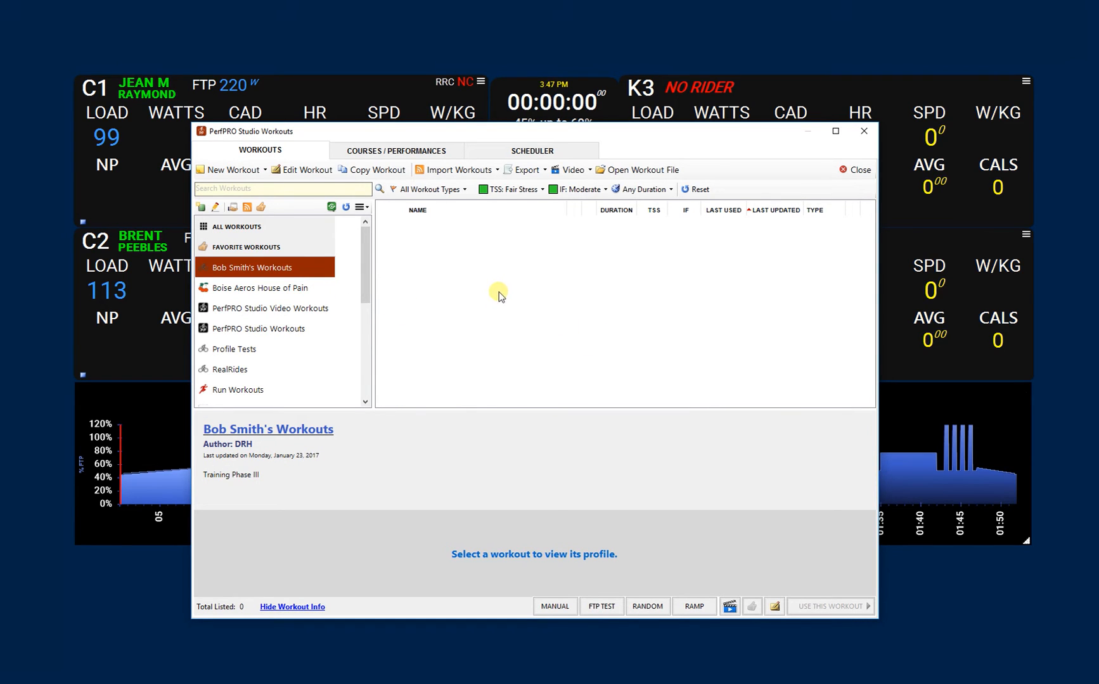
{"action": "mouse_move", "coordinate": [493, 287]}
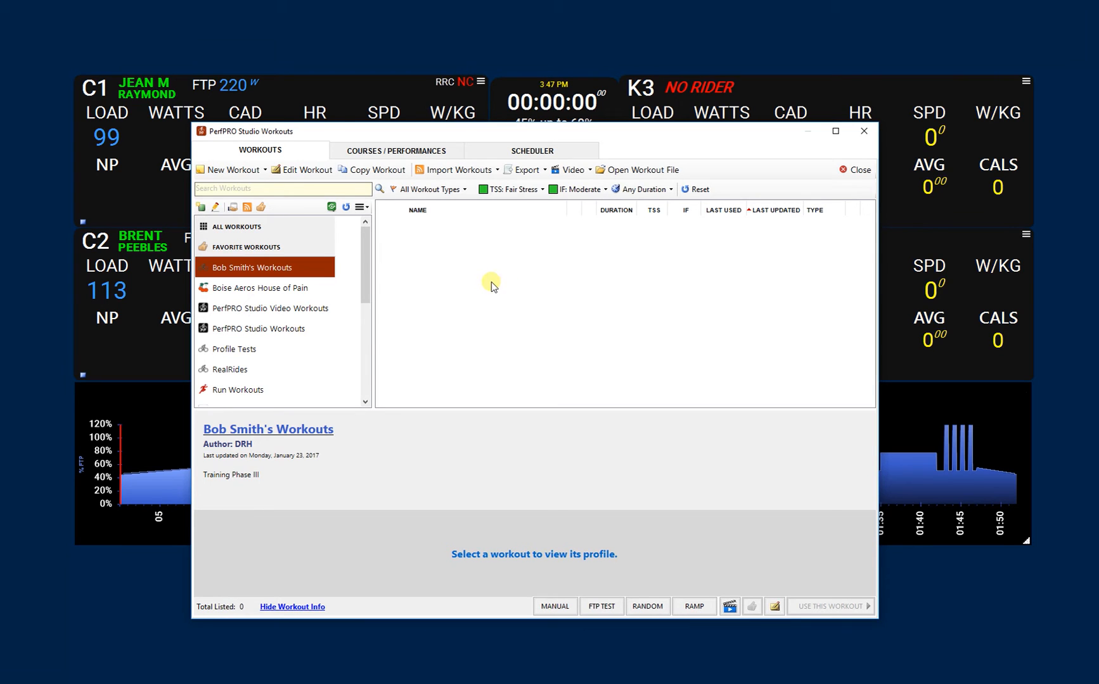
{"action": "mouse_move", "coordinate": [251, 184]}
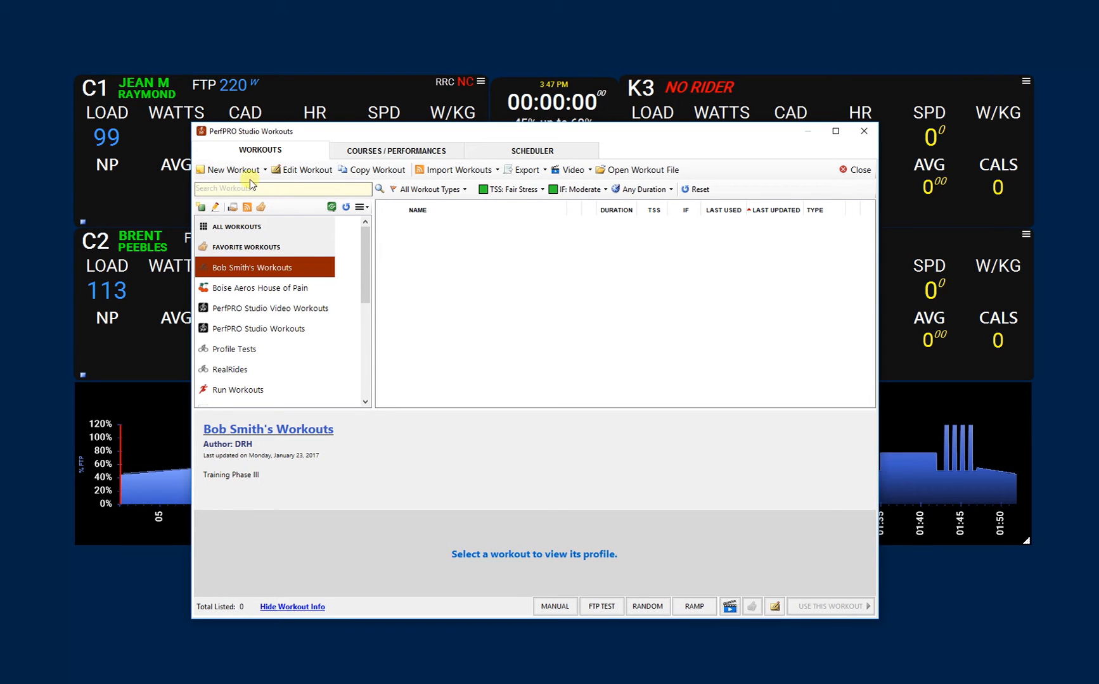
{"action": "left_click", "coordinate": [233, 170]}
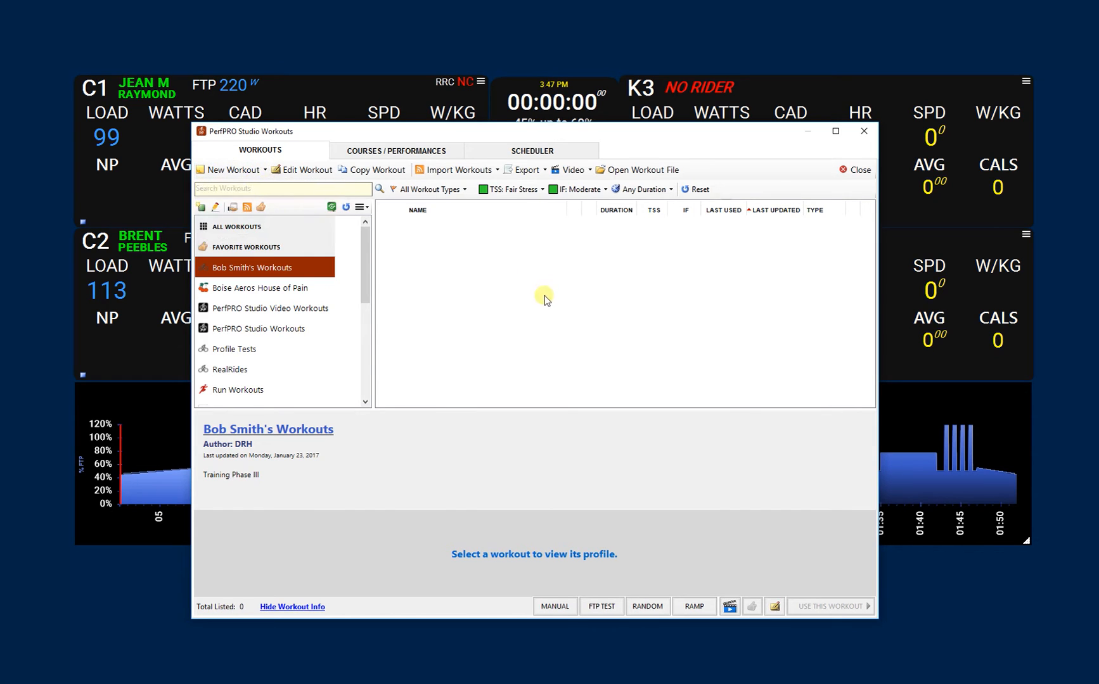
{"action": "left_click", "coordinate": [229, 169]}
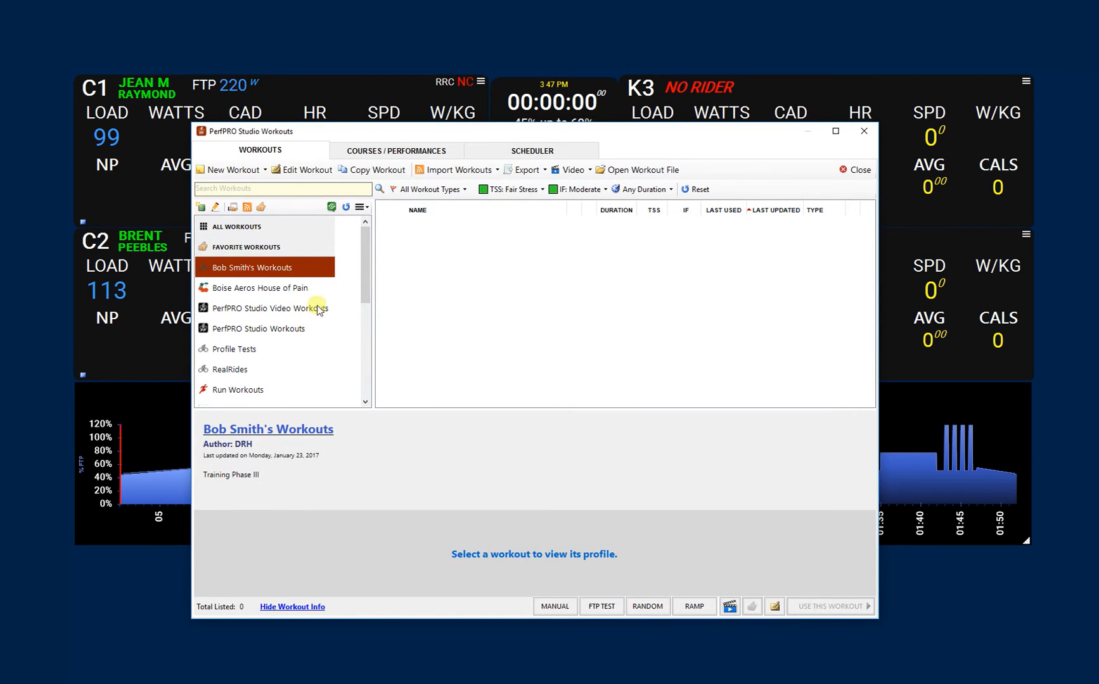
- Show All Workouts filtered to Fair Stress TSS and Challenging IF, then browse the treadmill workouts
{"action": "left_click", "coordinate": [237, 227]}
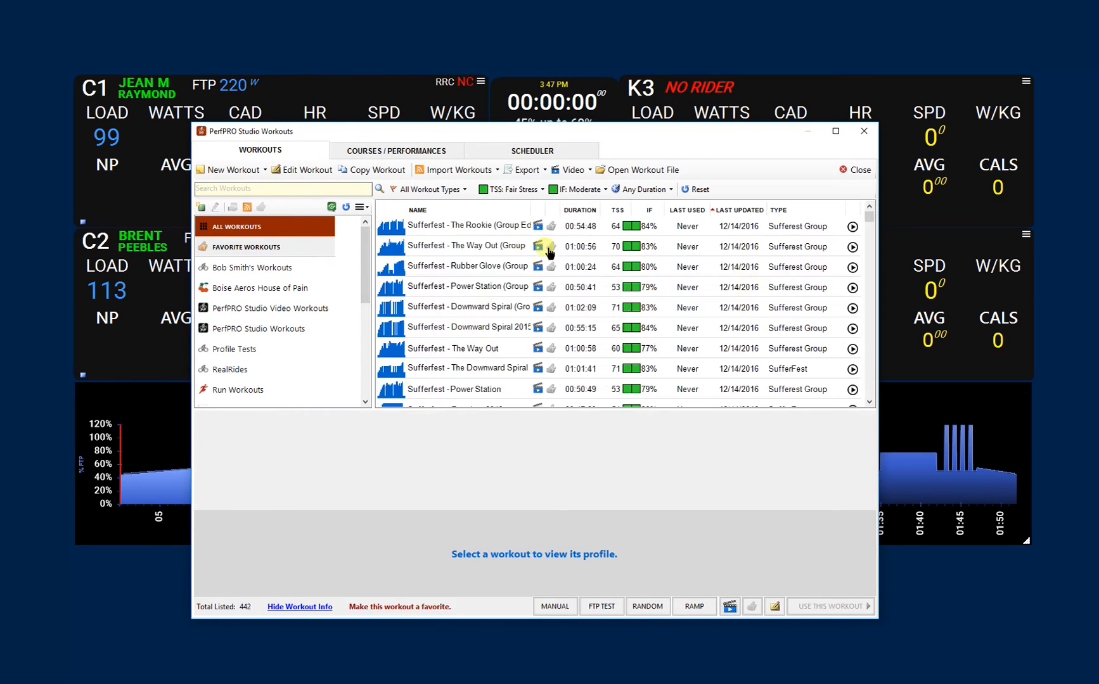
{"action": "scroll", "scroll_direction": "down", "scroll_amount": 3}
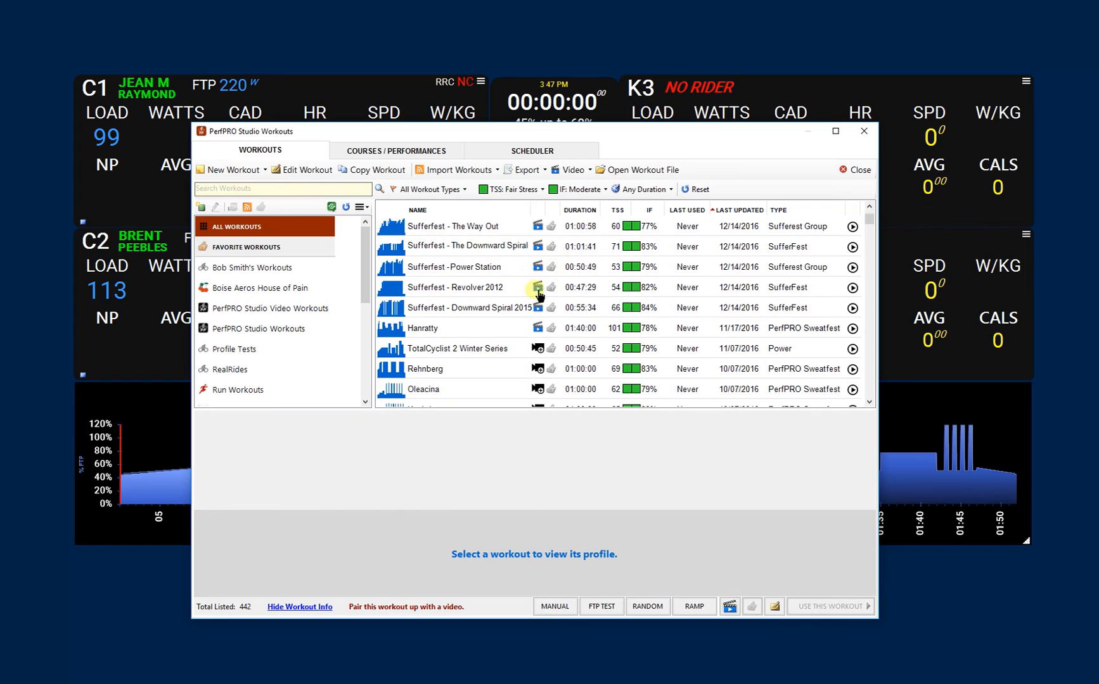
{"action": "scroll", "scroll_direction": "down", "scroll_amount": 3}
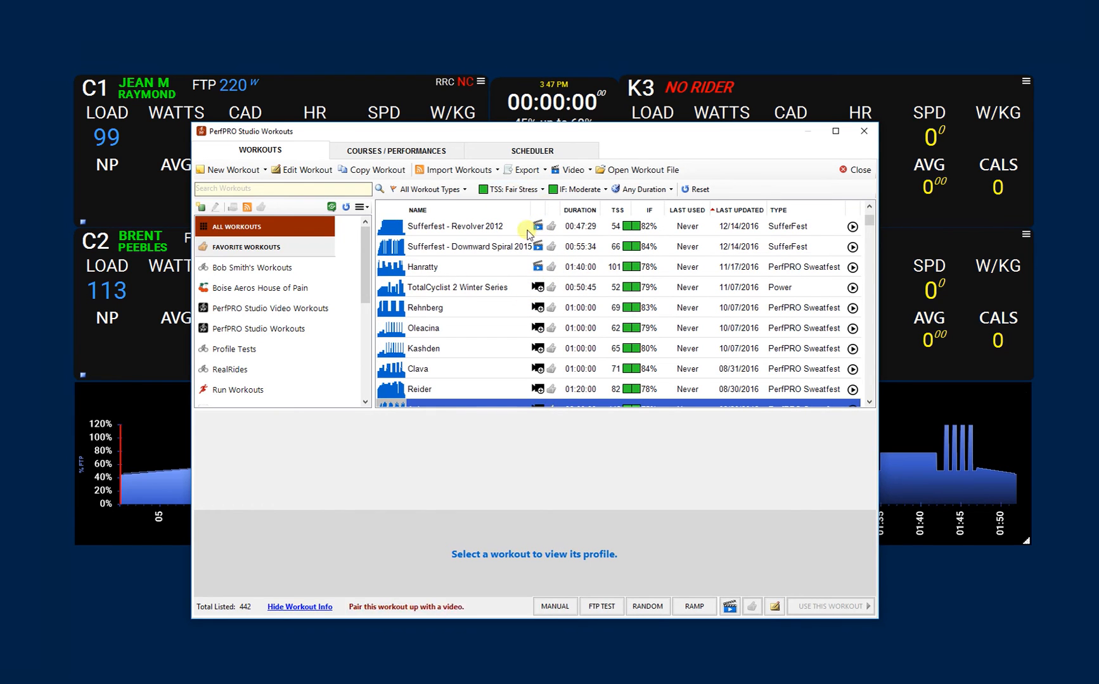
{"action": "left_click", "coordinate": [510, 189]}
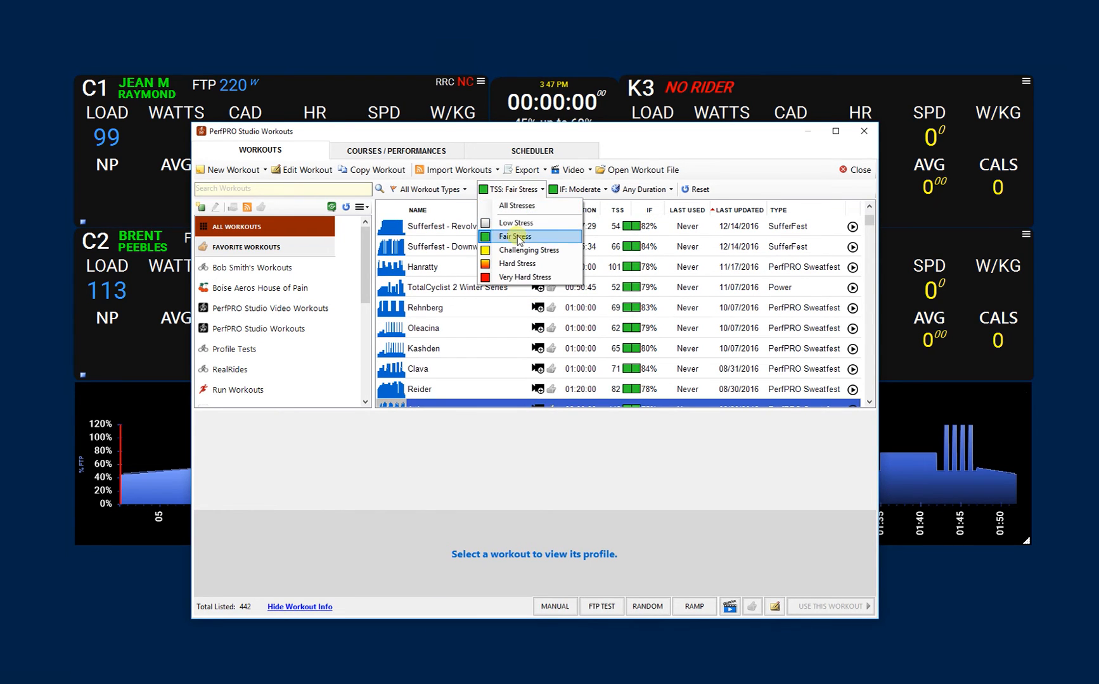
{"action": "left_click", "coordinate": [577, 188]}
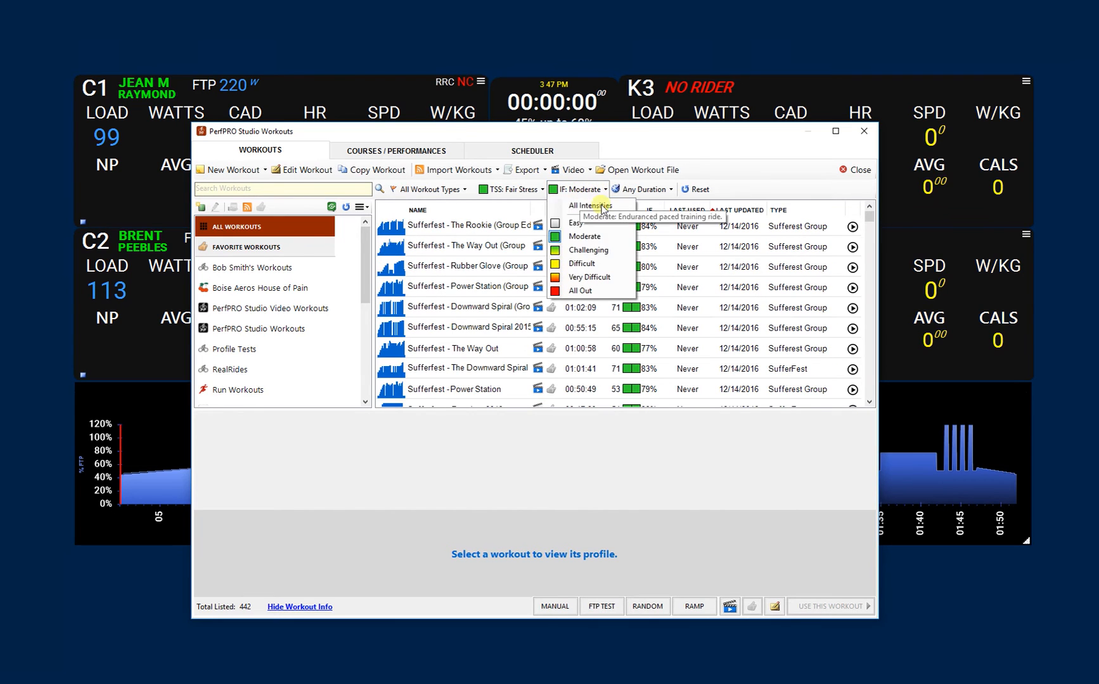
{"action": "left_click", "coordinate": [588, 250]}
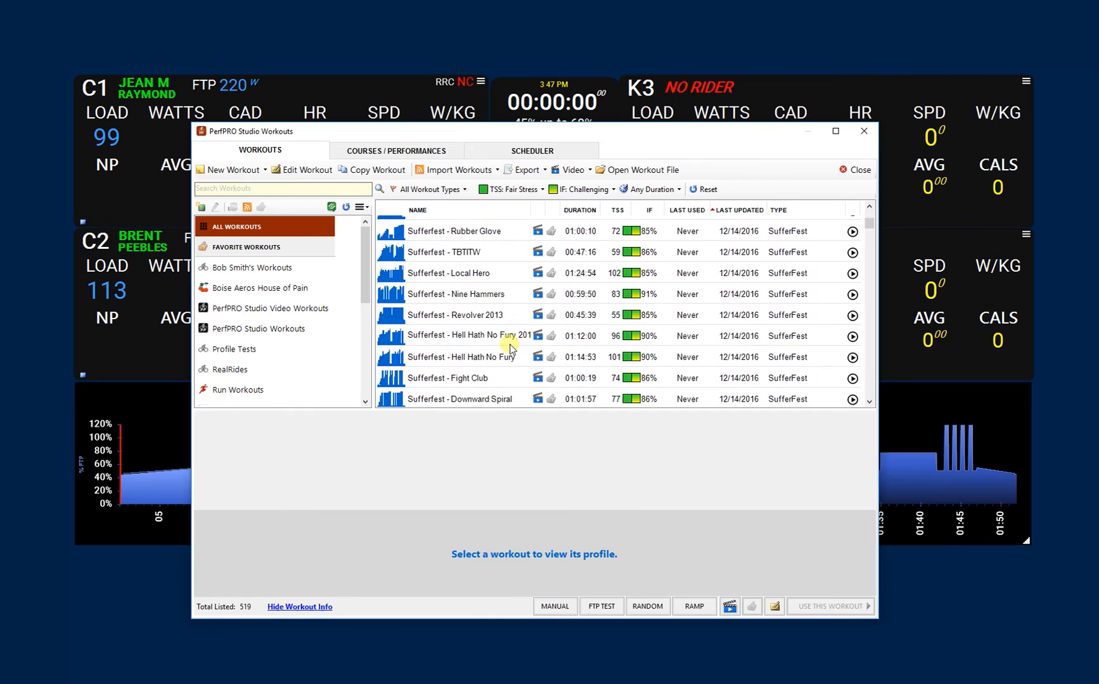
{"action": "scroll", "scroll_direction": "down", "scroll_amount": 3}
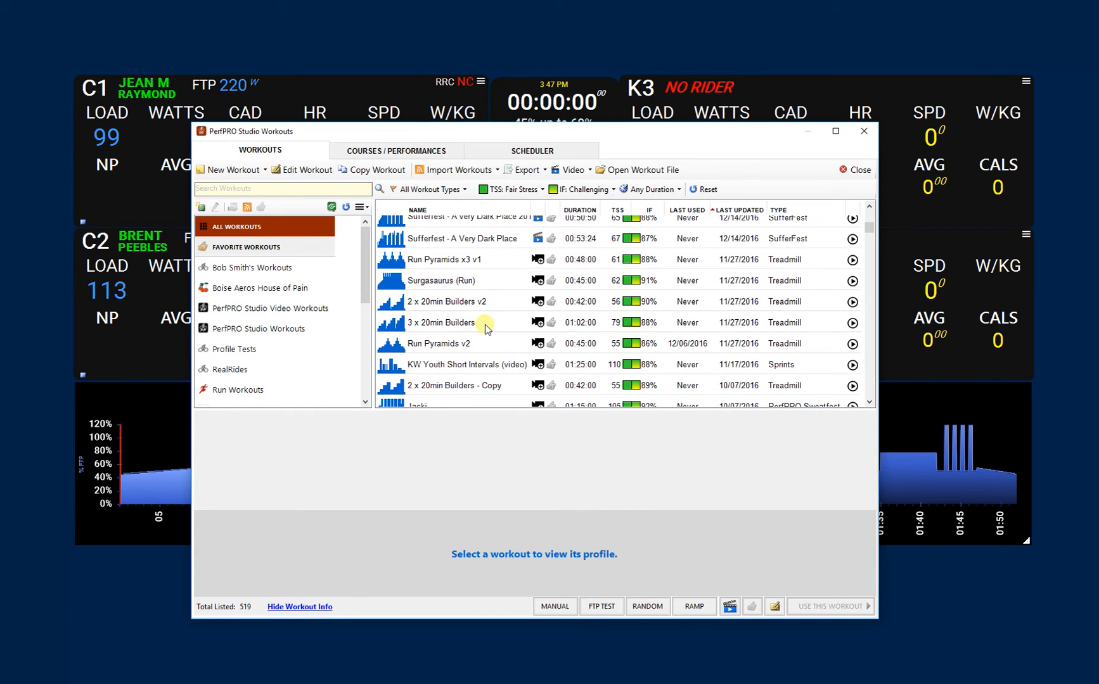
{"action": "mouse_move", "coordinate": [511, 300]}
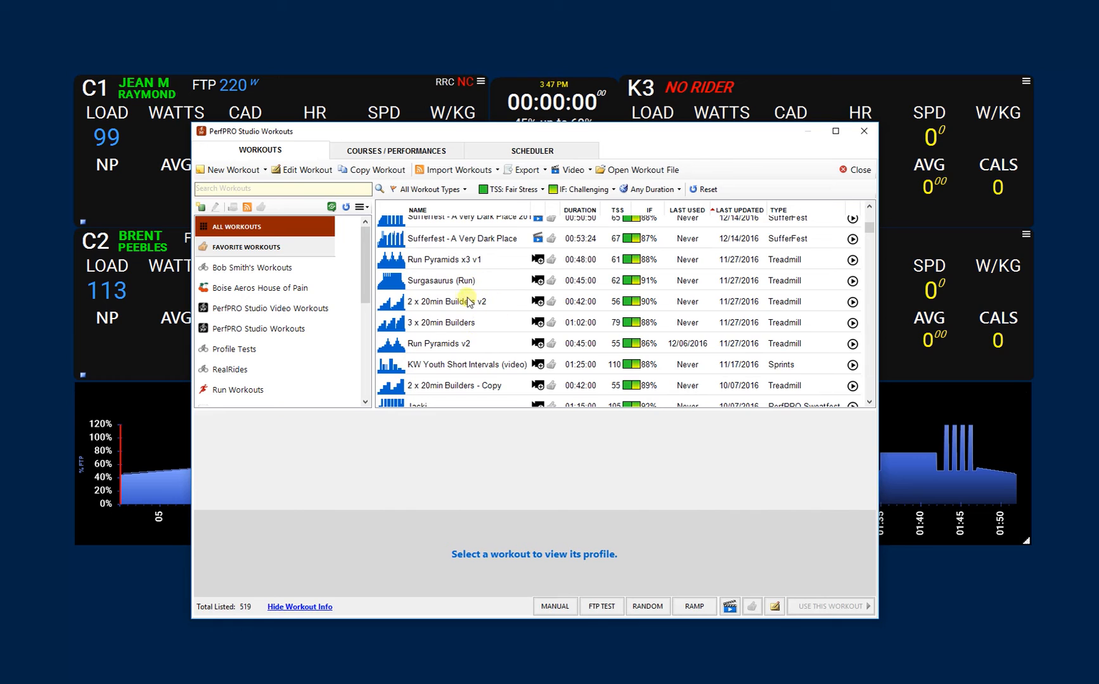
{"action": "left_click", "coordinate": [466, 364]}
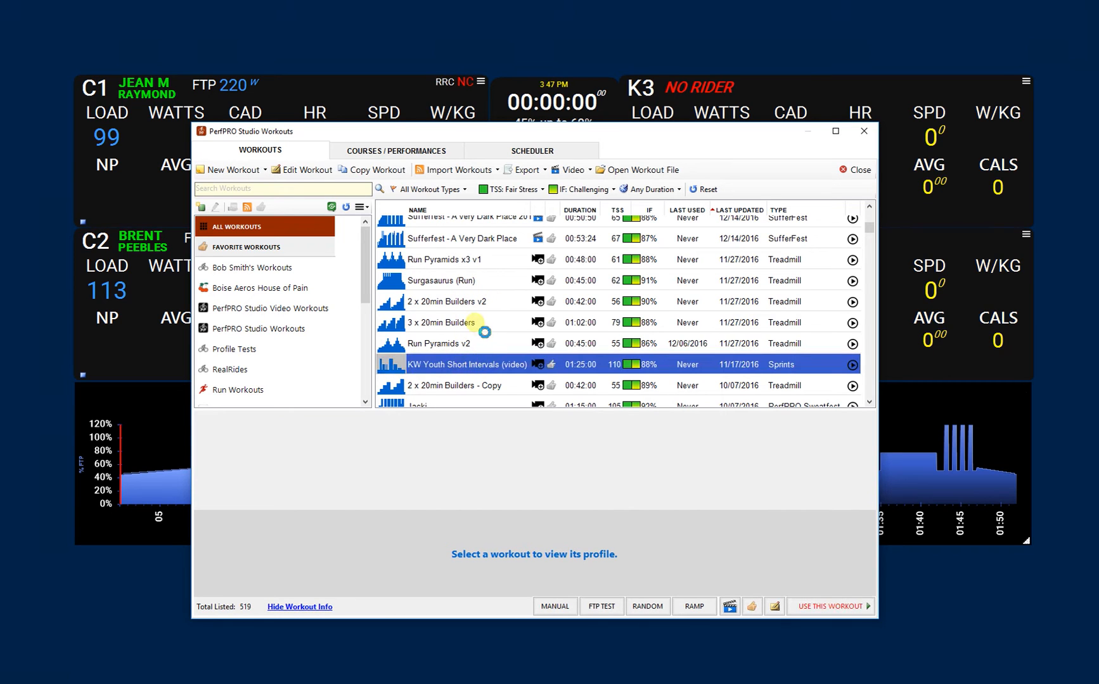
{"action": "left_click", "coordinate": [448, 302]}
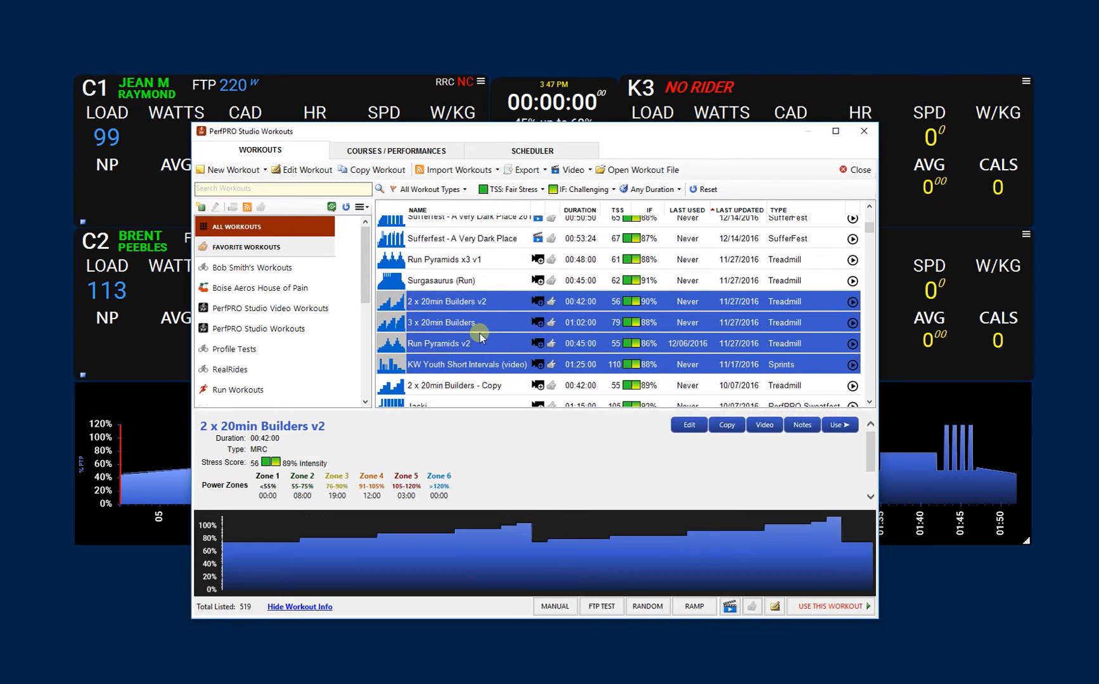
{"action": "right_click", "coordinate": [448, 302]}
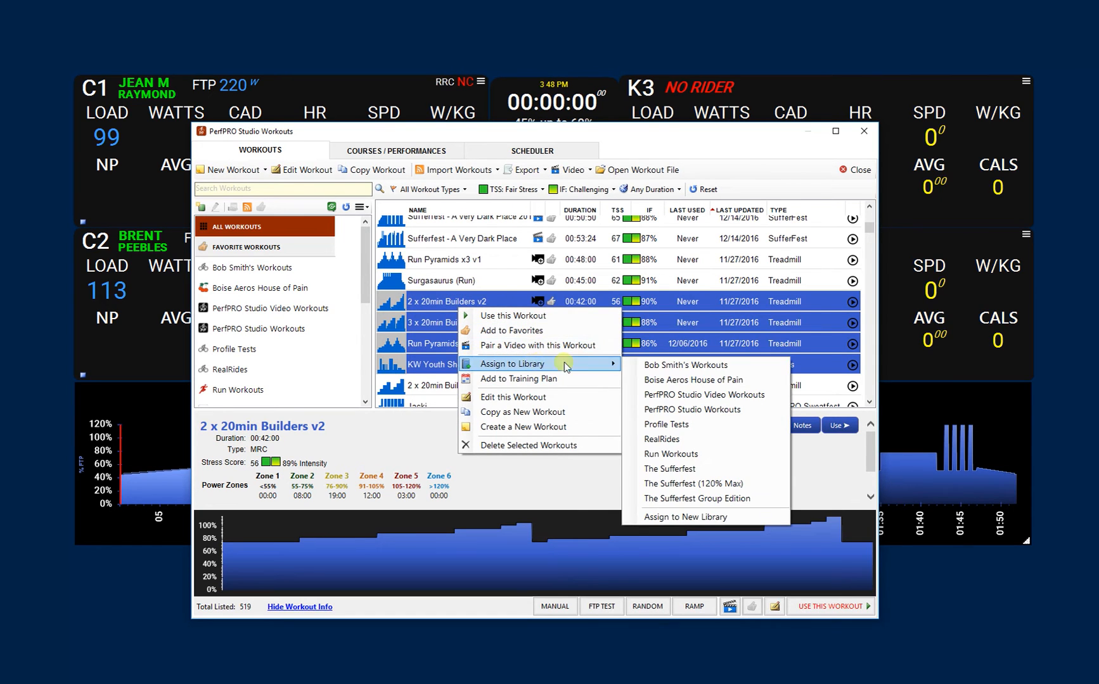
{"action": "mouse_move", "coordinate": [693, 365]}
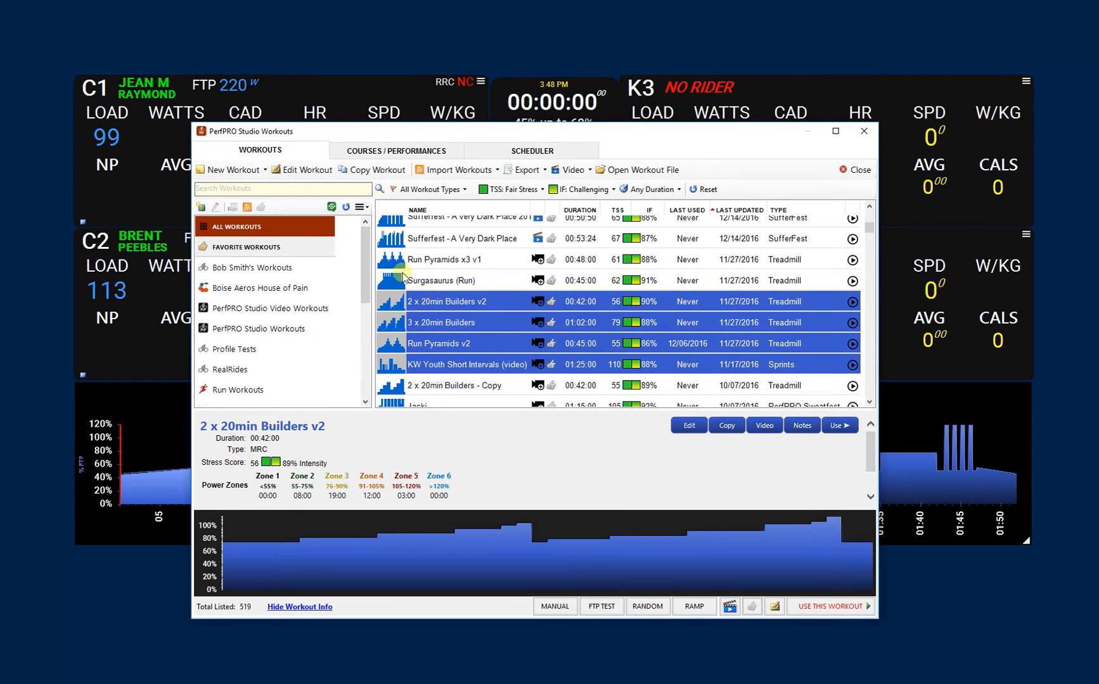
{"action": "left_click", "coordinate": [252, 267]}
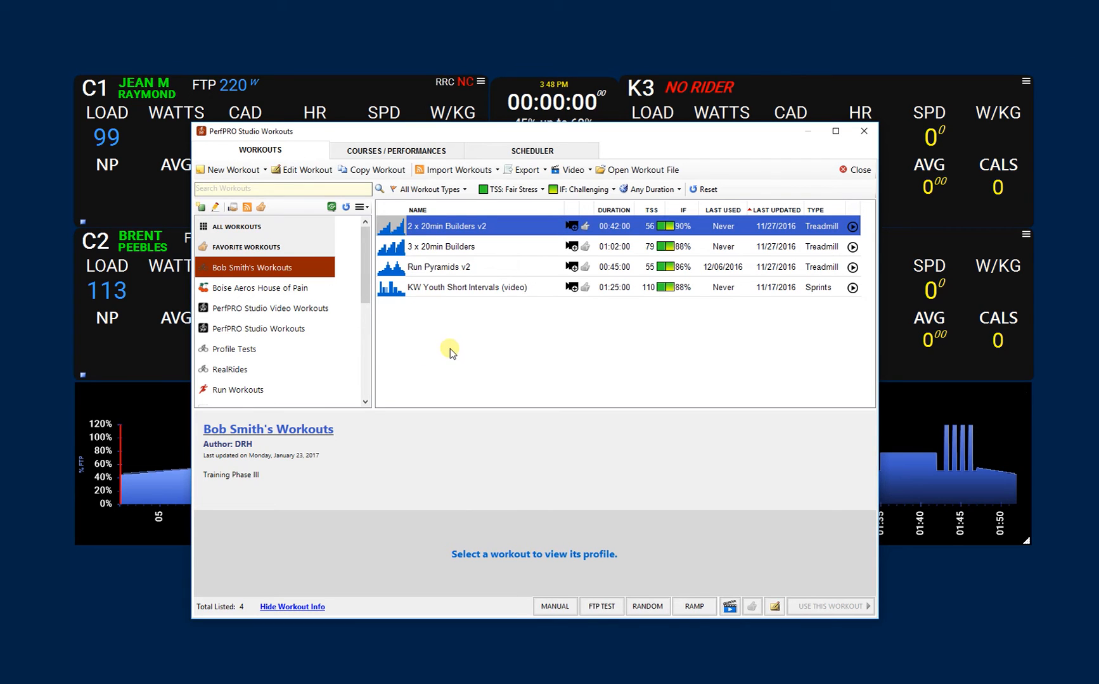
{"action": "mouse_move", "coordinate": [458, 330]}
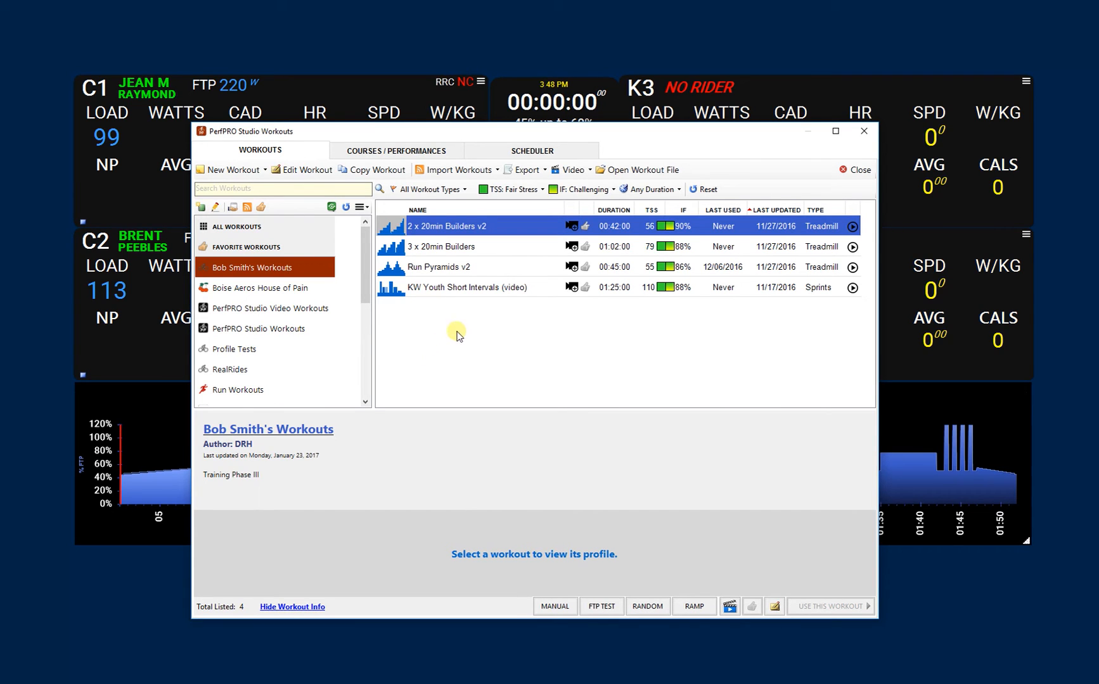
{"action": "mouse_move", "coordinate": [468, 344]}
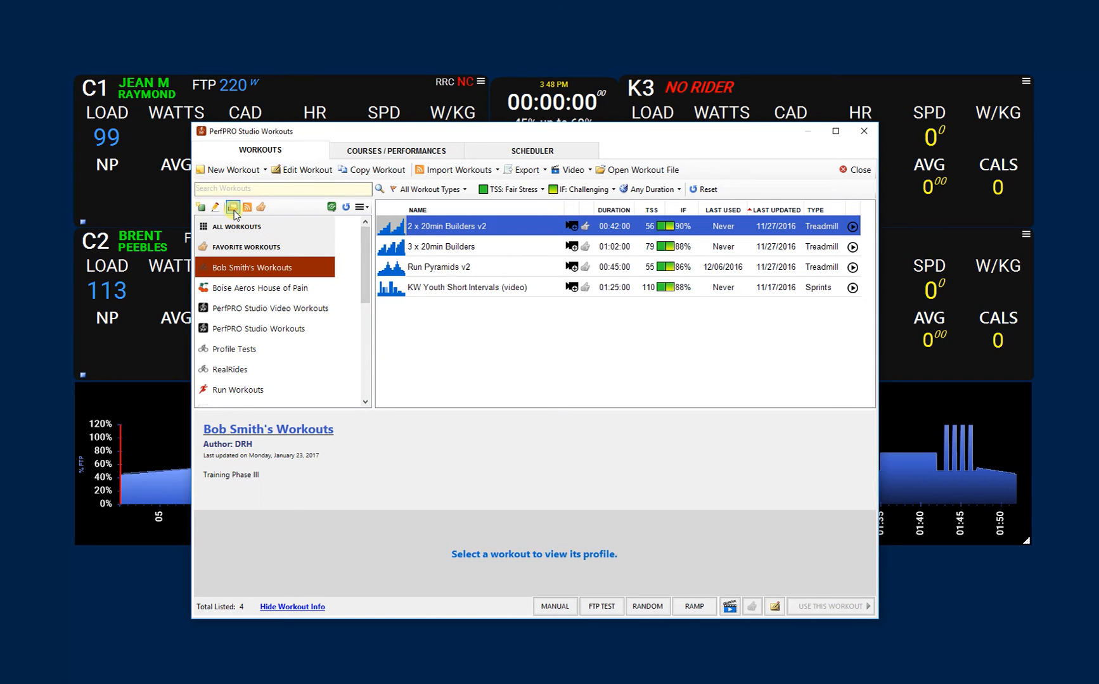
{"action": "mouse_move", "coordinate": [233, 206]}
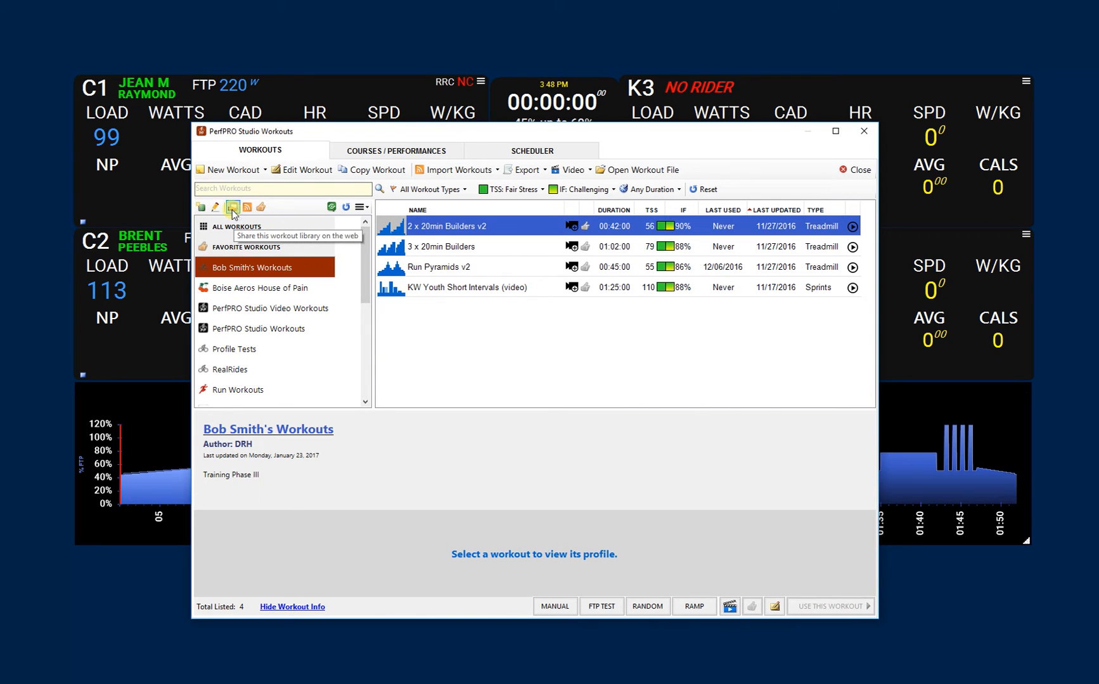
- Bring up the Share Library on the Web form for Bob Smith's Workouts
{"action": "left_click", "coordinate": [231, 205]}
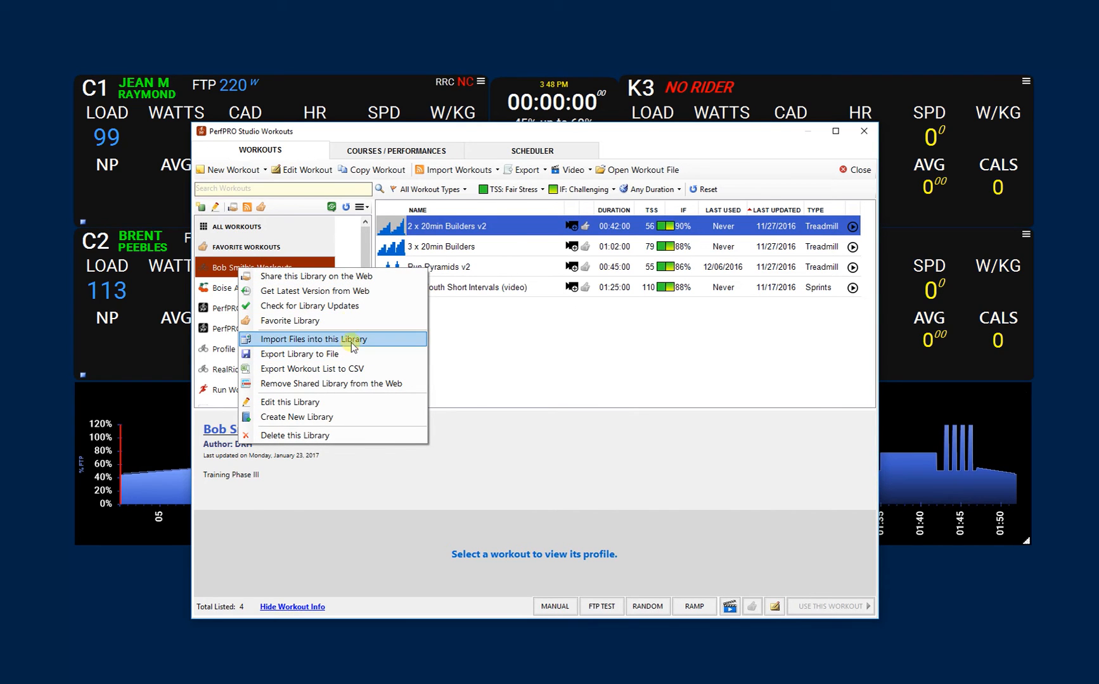
{"action": "mouse_move", "coordinate": [350, 277]}
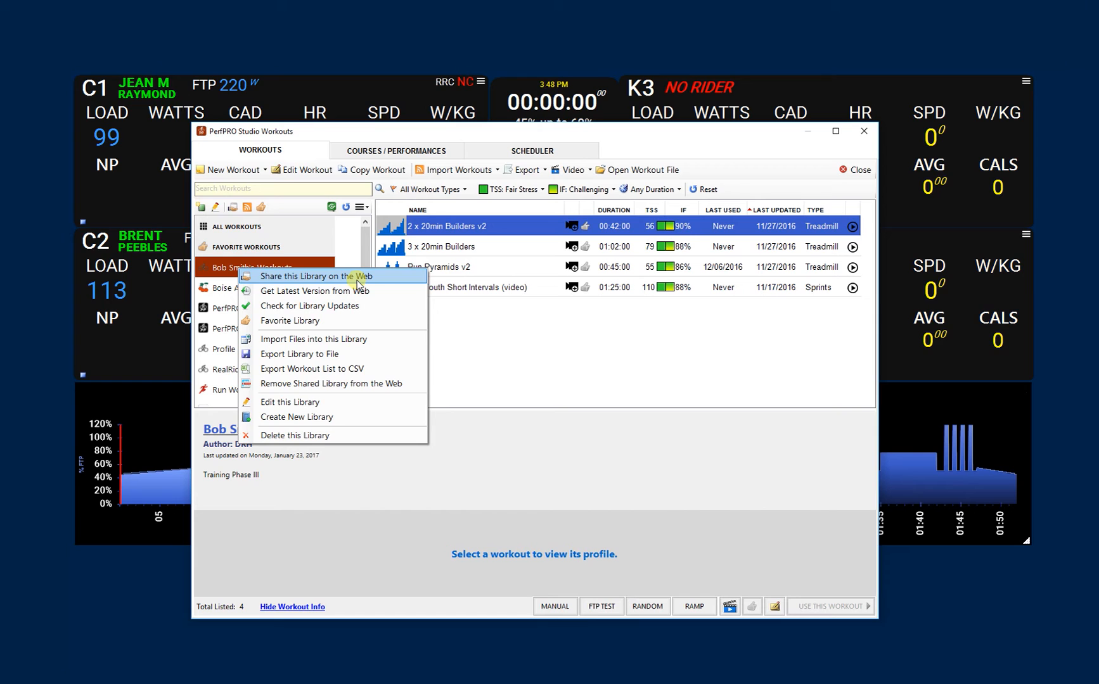
{"action": "left_click", "coordinate": [317, 276]}
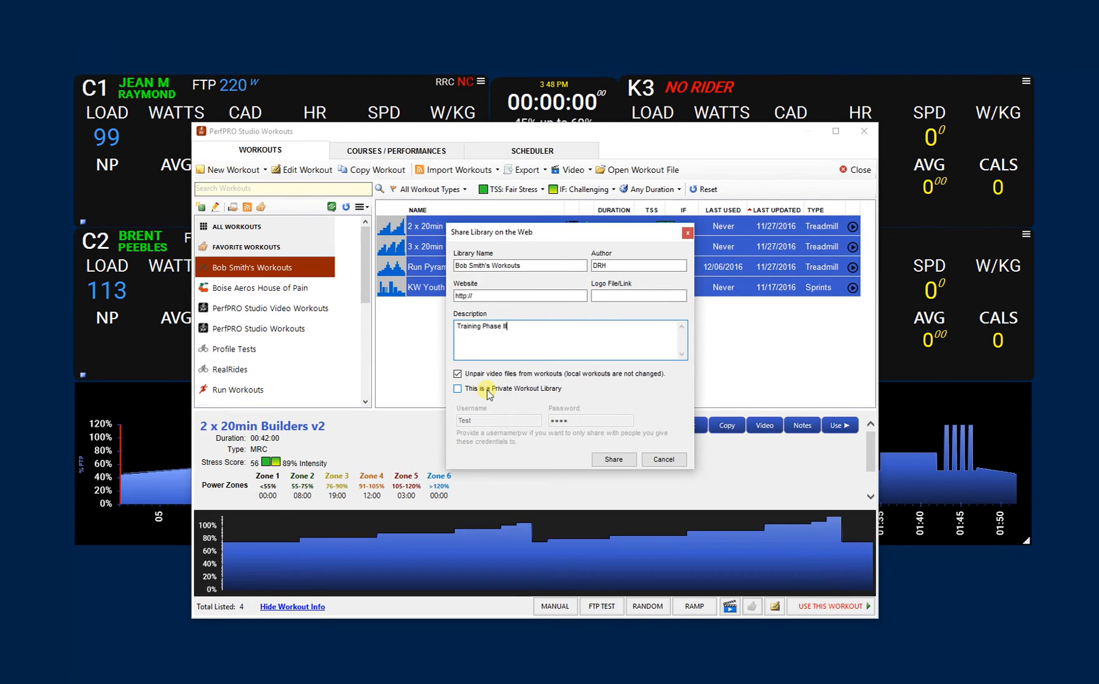
- Share the library as private with username BobSmith and a password
{"action": "left_click", "coordinate": [457, 389]}
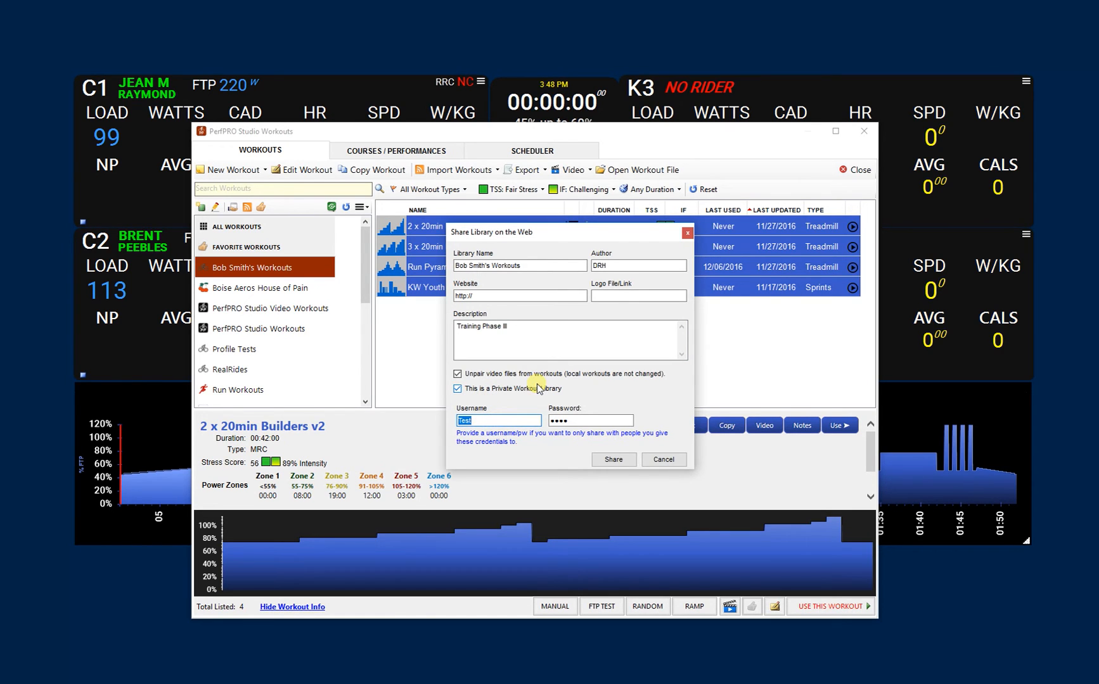
{"action": "type", "text": "BobSmith"}
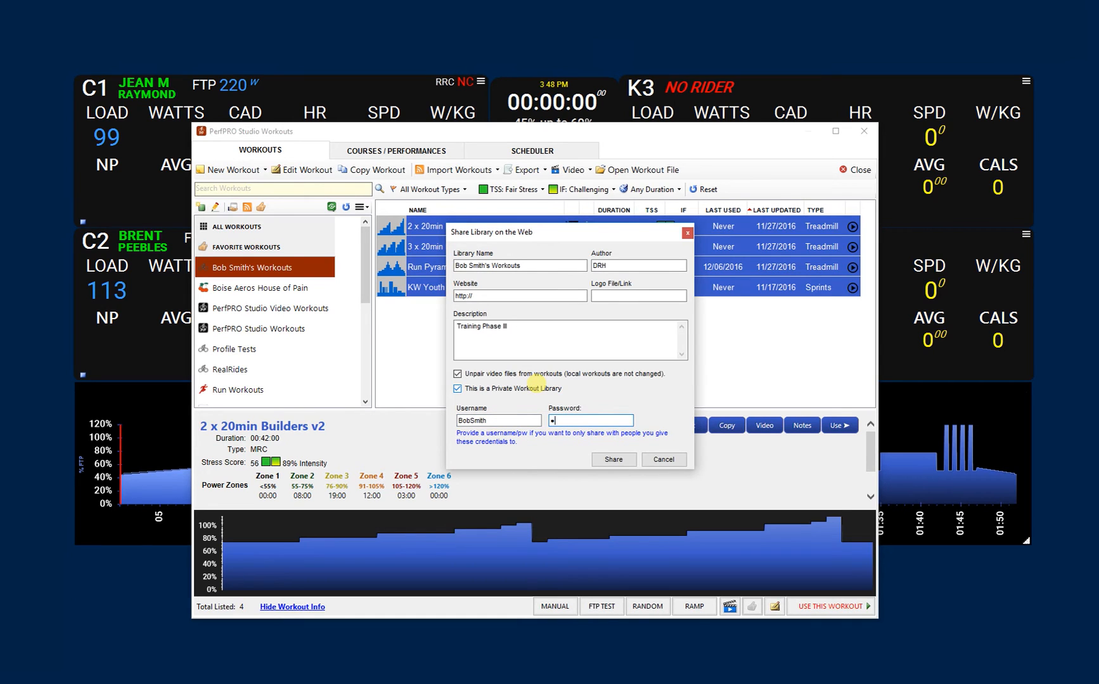
{"action": "type", "text": "•••"}
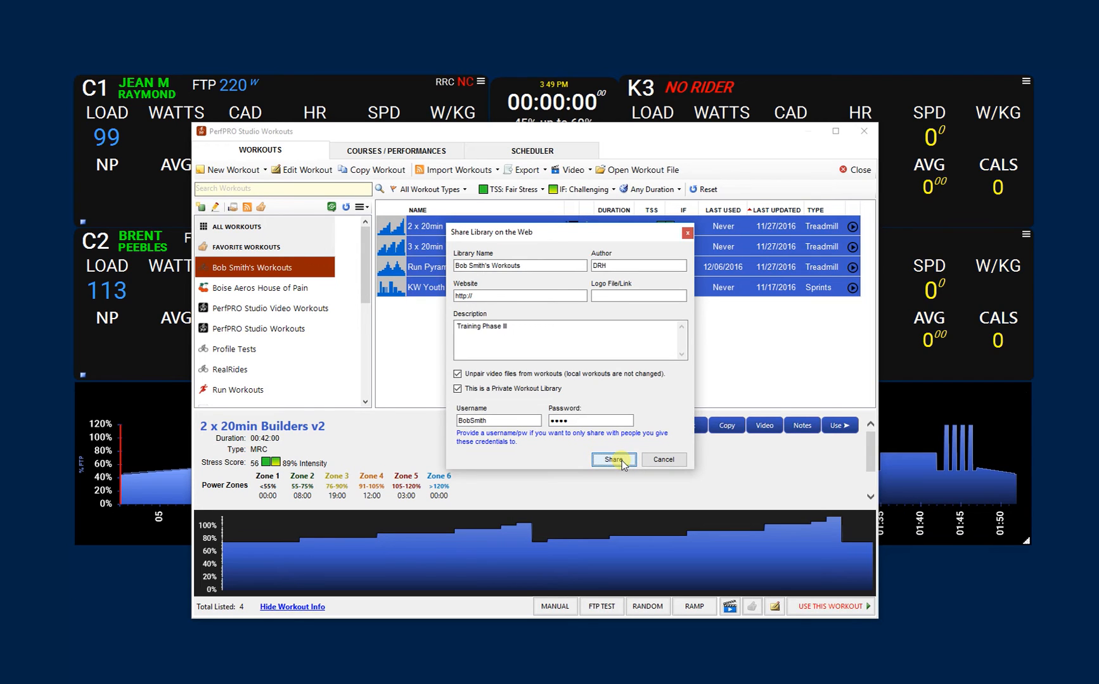
{"action": "left_click", "coordinate": [614, 460]}
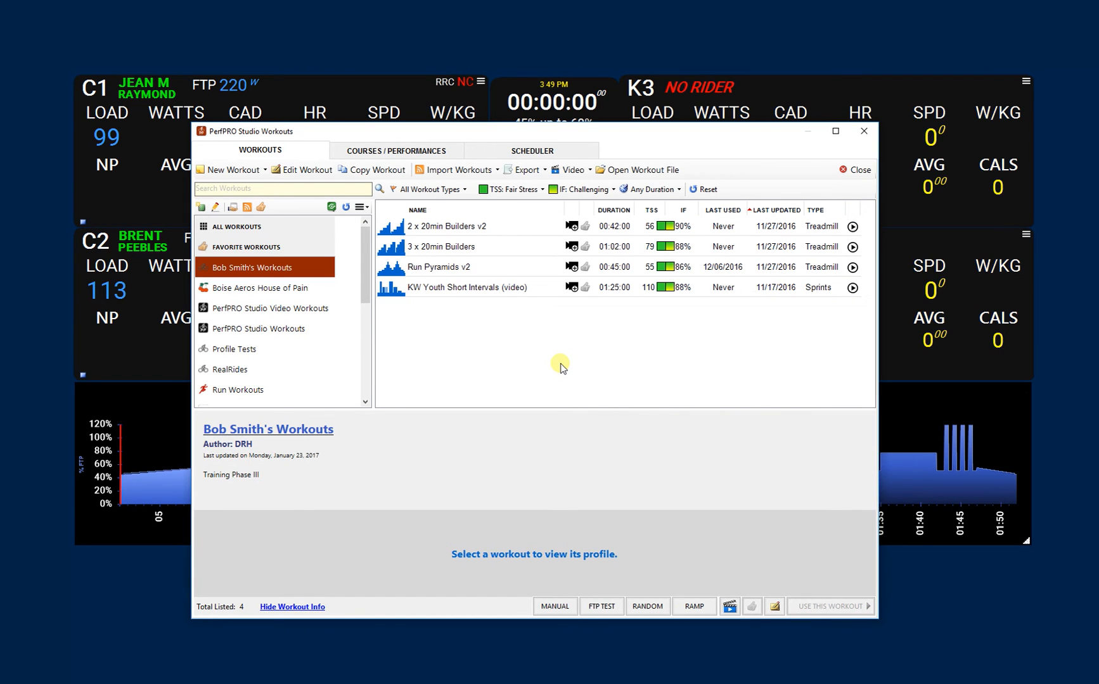
{"action": "mouse_move", "coordinate": [550, 320]}
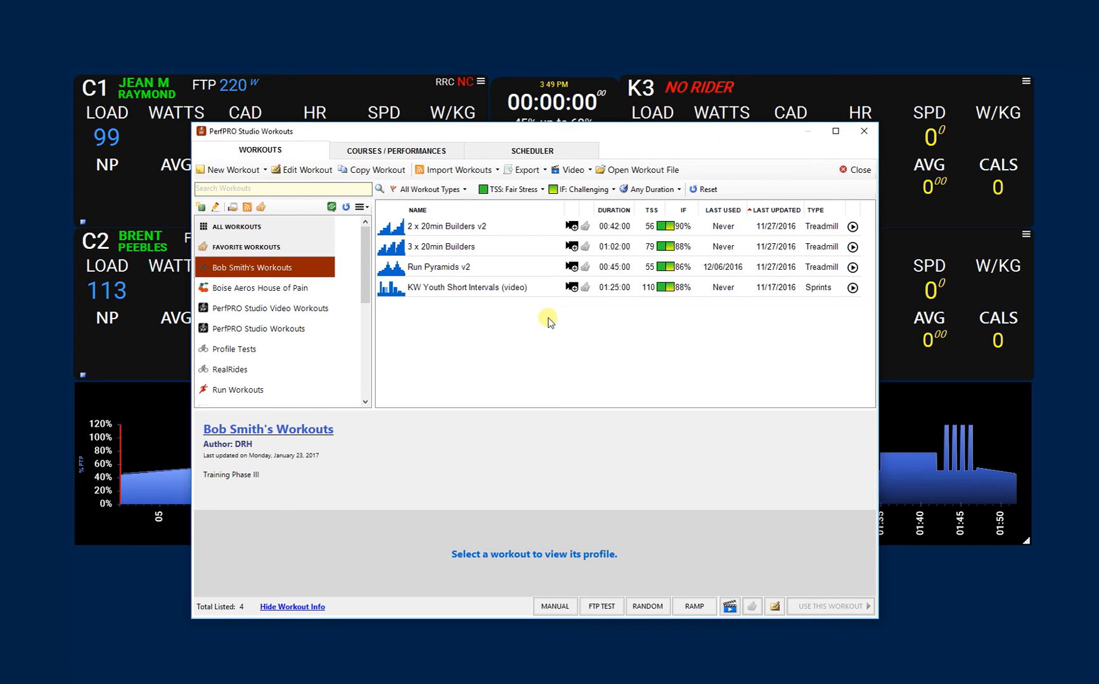
{"action": "mouse_move", "coordinate": [525, 324]}
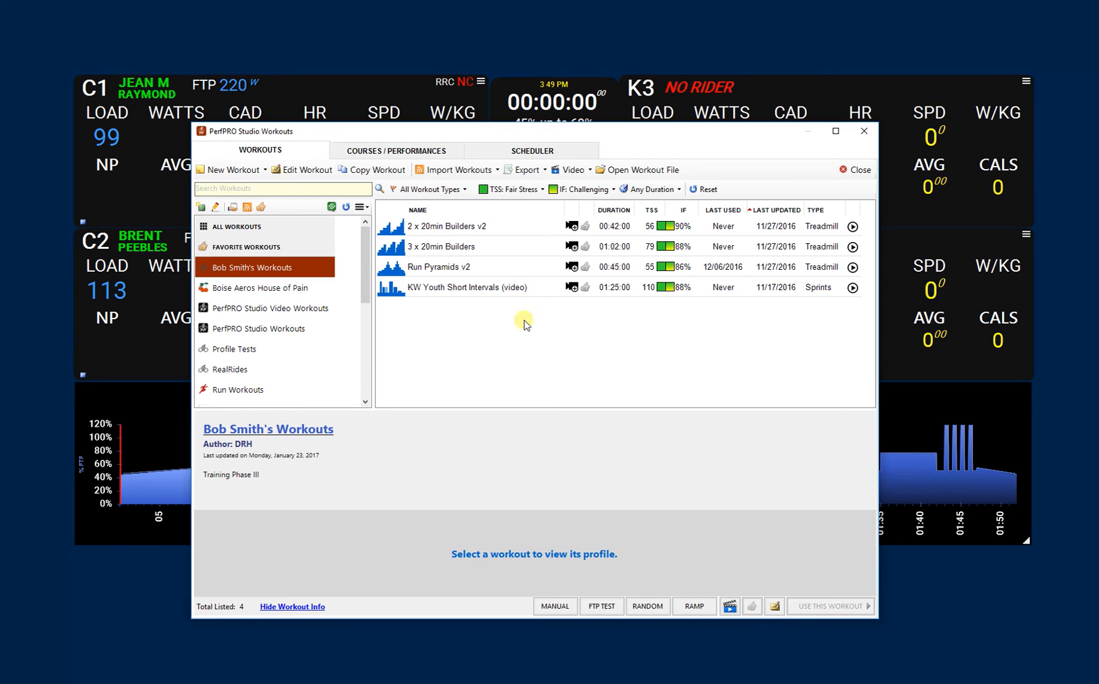
{"action": "mouse_move", "coordinate": [502, 301]}
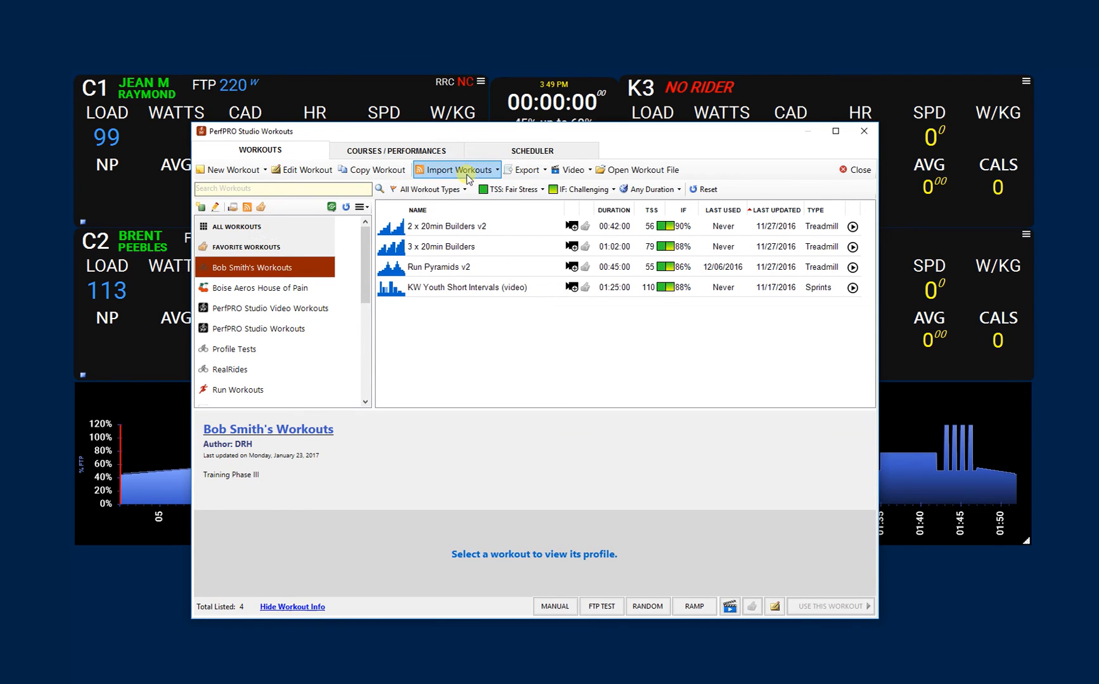
- Open Import Libraries from the Web and expand the Public/Private Libraries choice
{"action": "left_click", "coordinate": [458, 170]}
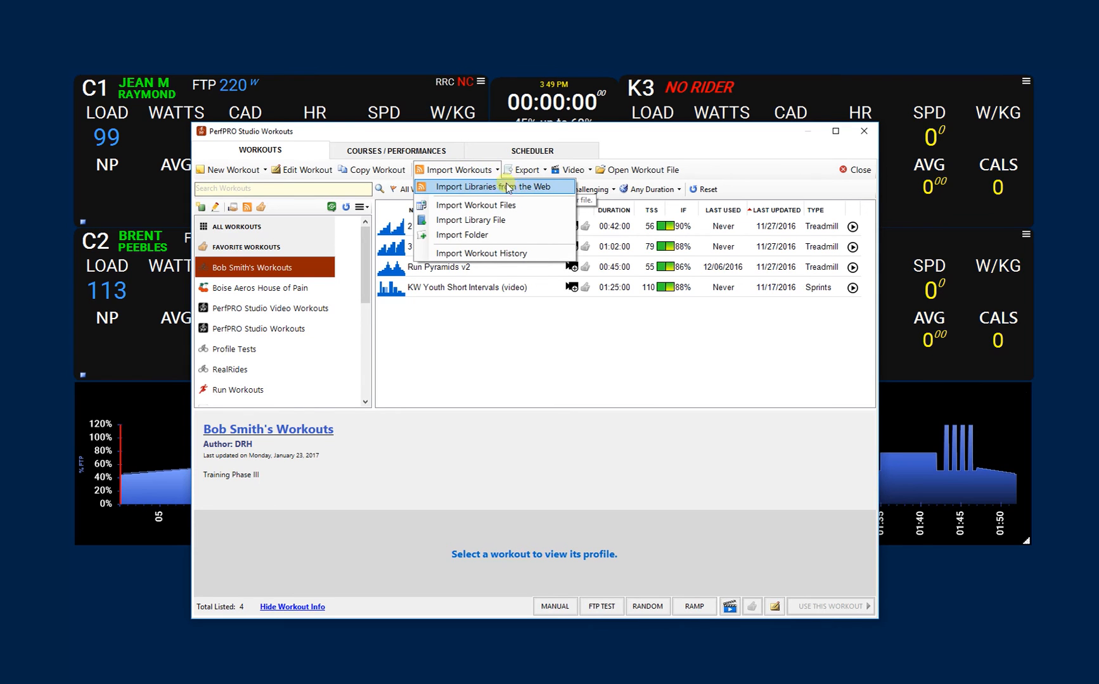
{"action": "mouse_move", "coordinate": [508, 189]}
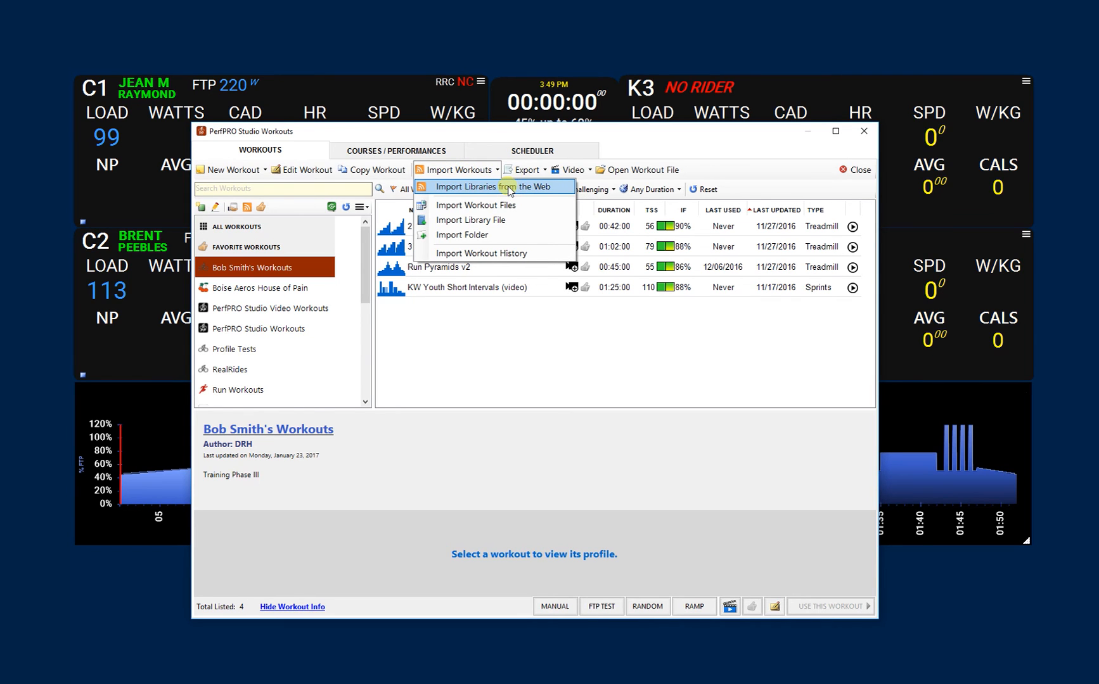
{"action": "left_click", "coordinate": [487, 186]}
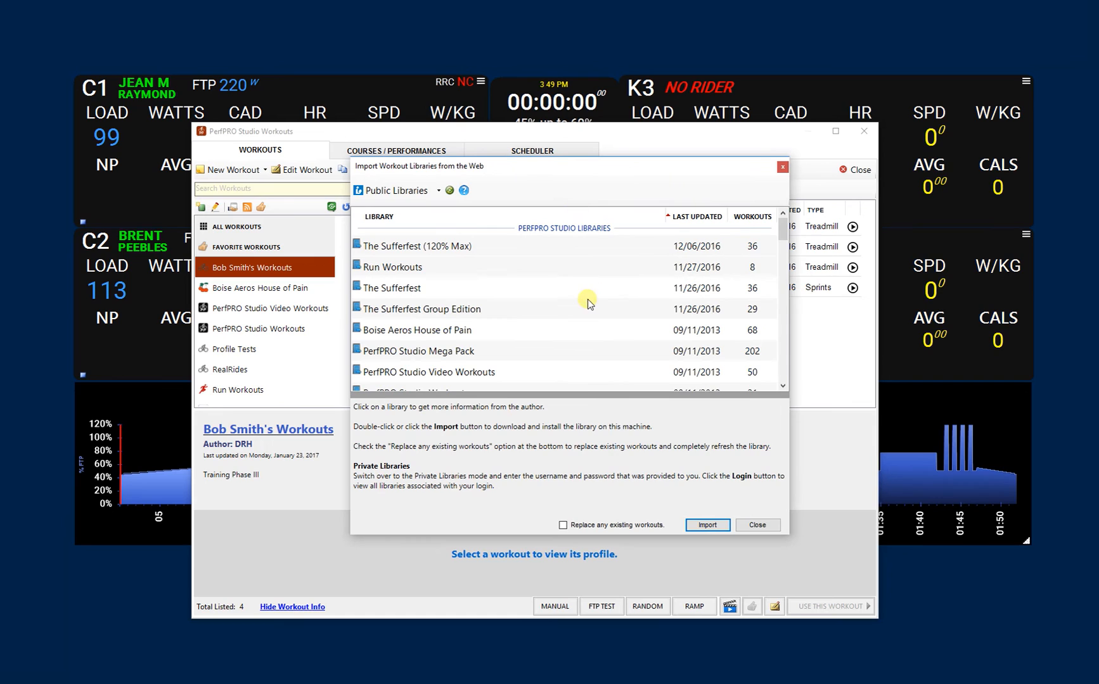
{"action": "mouse_move", "coordinate": [611, 322]}
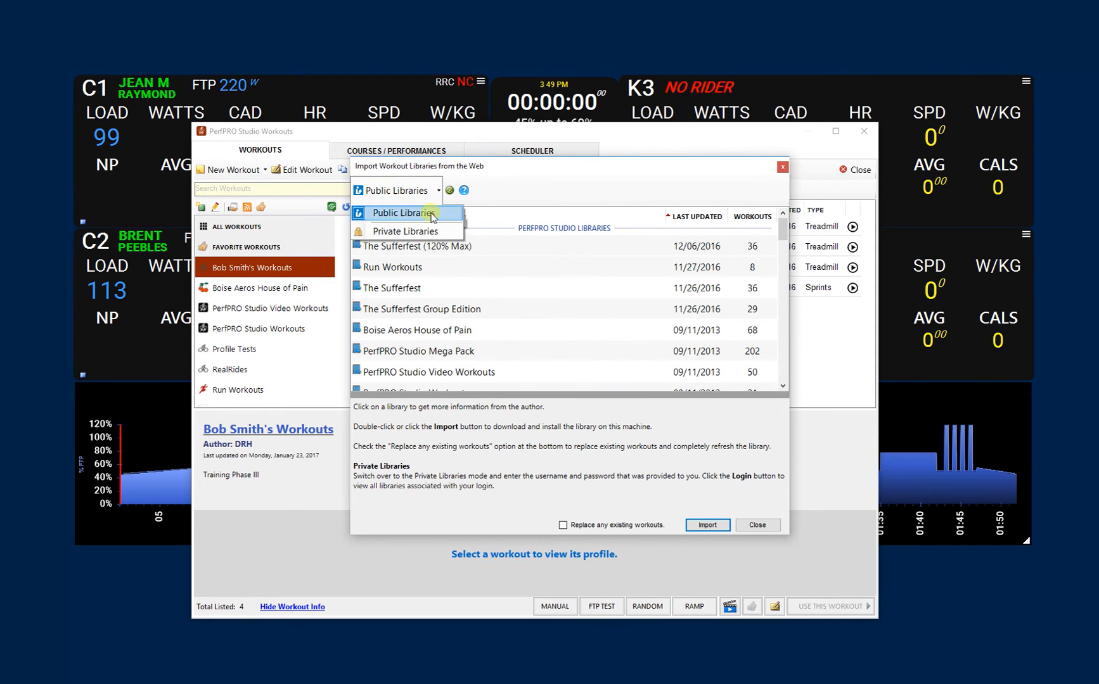
{"action": "left_click", "coordinate": [407, 230]}
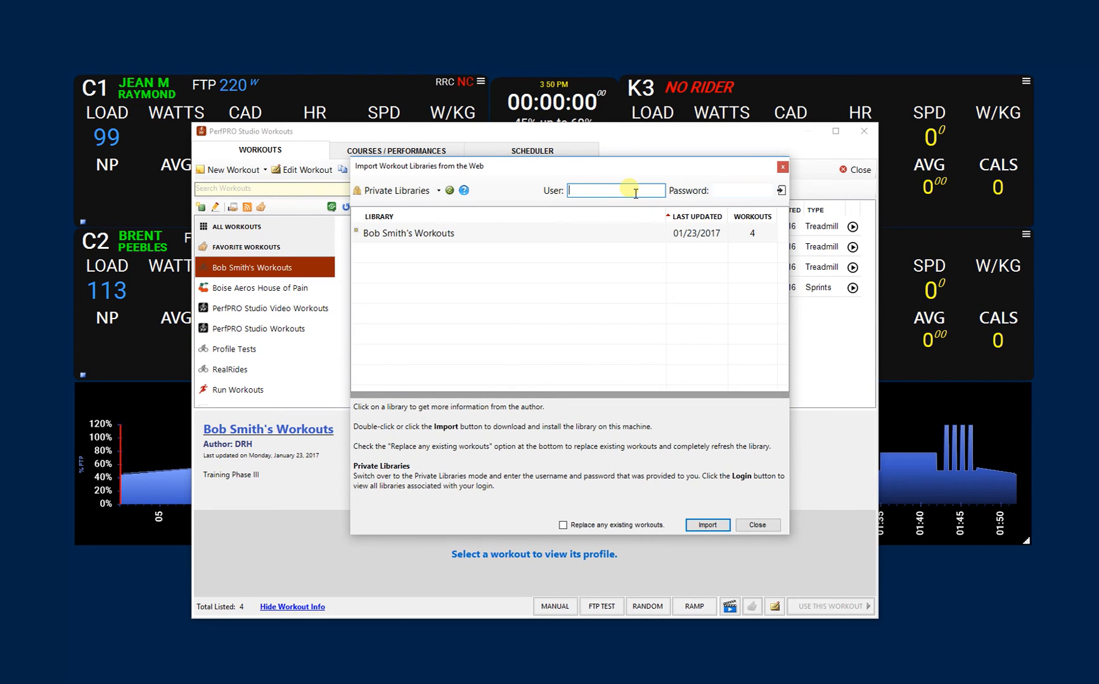
{"action": "mouse_move", "coordinate": [781, 190]}
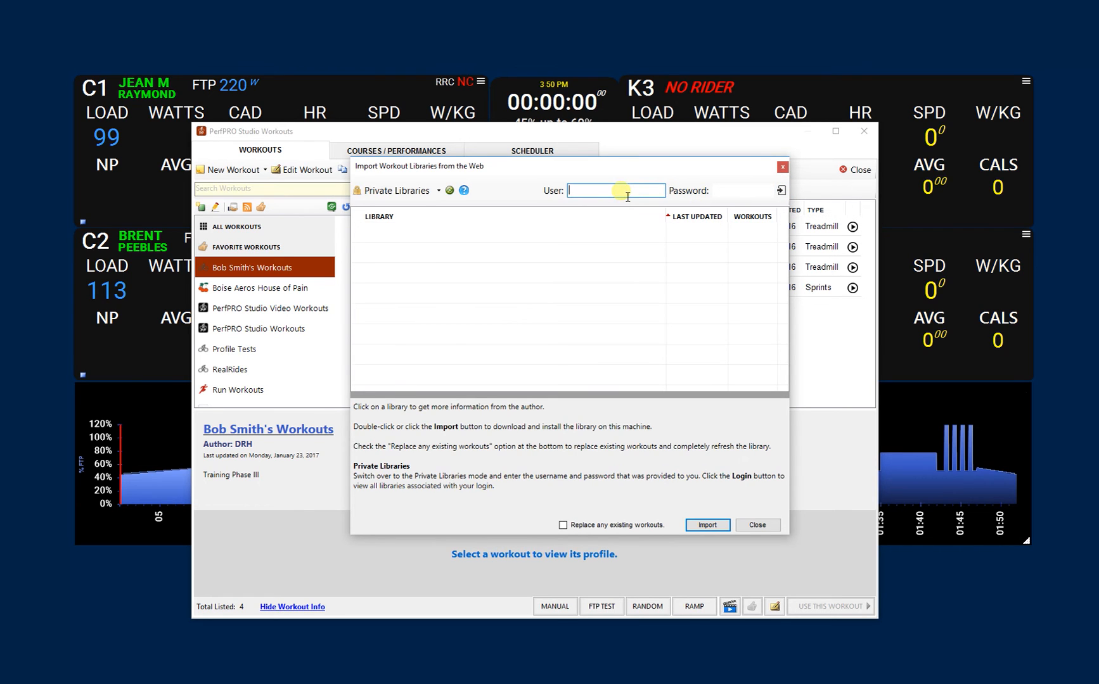
- Log in to Private Libraries as BobSmith so Bob Smith's Workouts is listed
{"action": "type", "text": "BobSmith"}
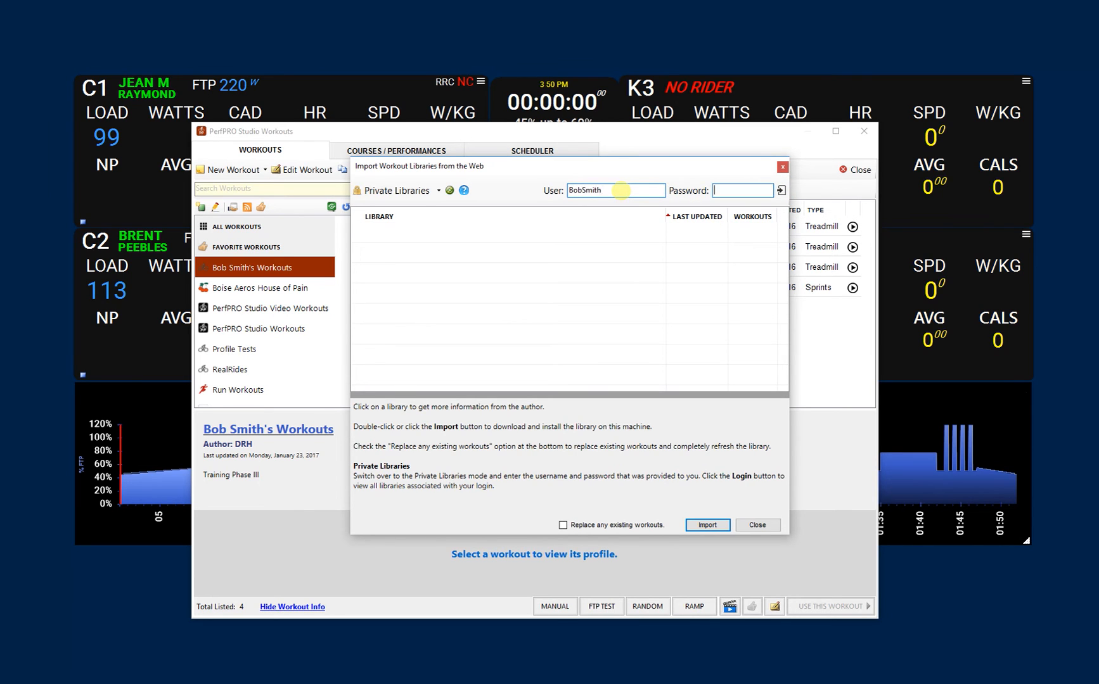
{"action": "type", "text": "****"}
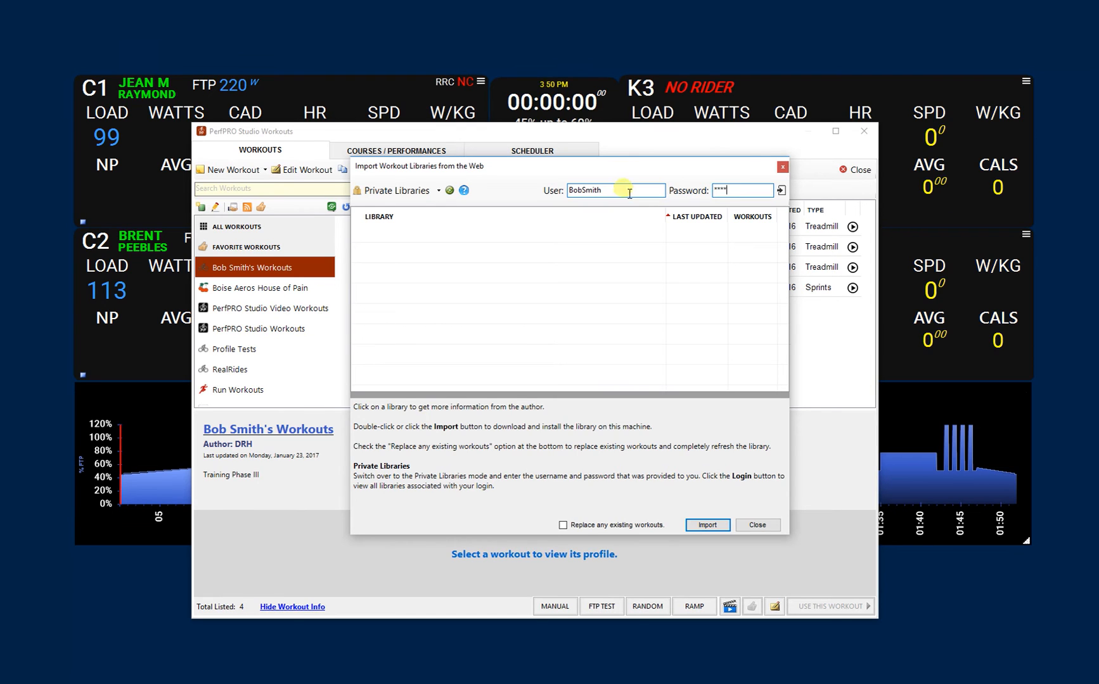
{"action": "left_click", "coordinate": [779, 190]}
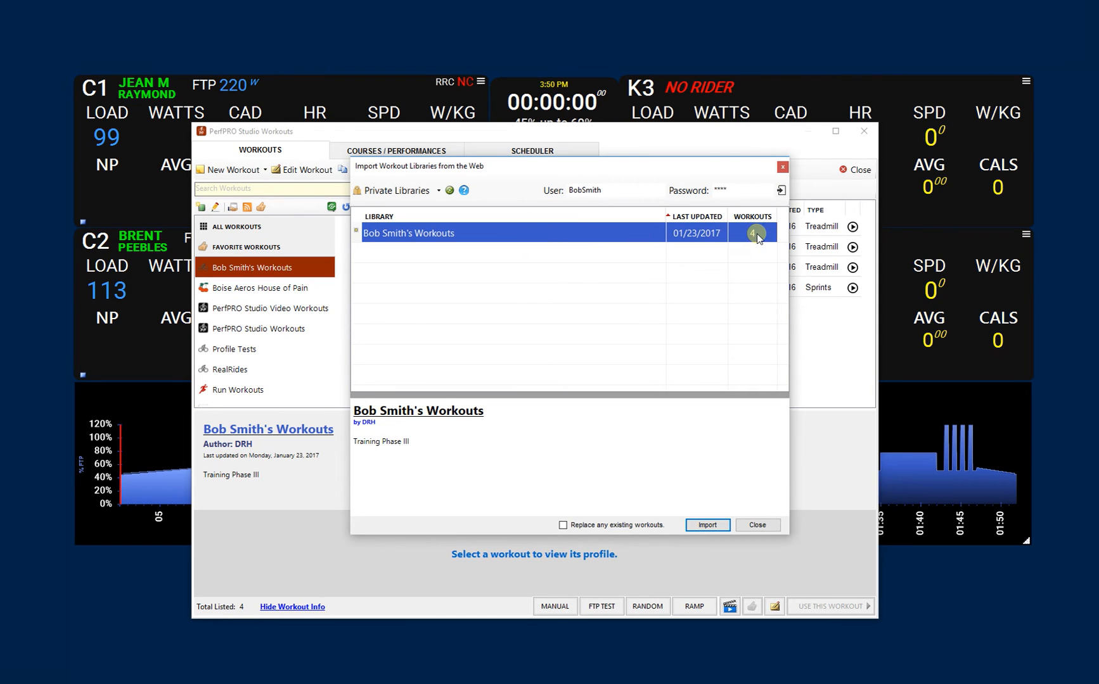
{"action": "mouse_move", "coordinate": [566, 256]}
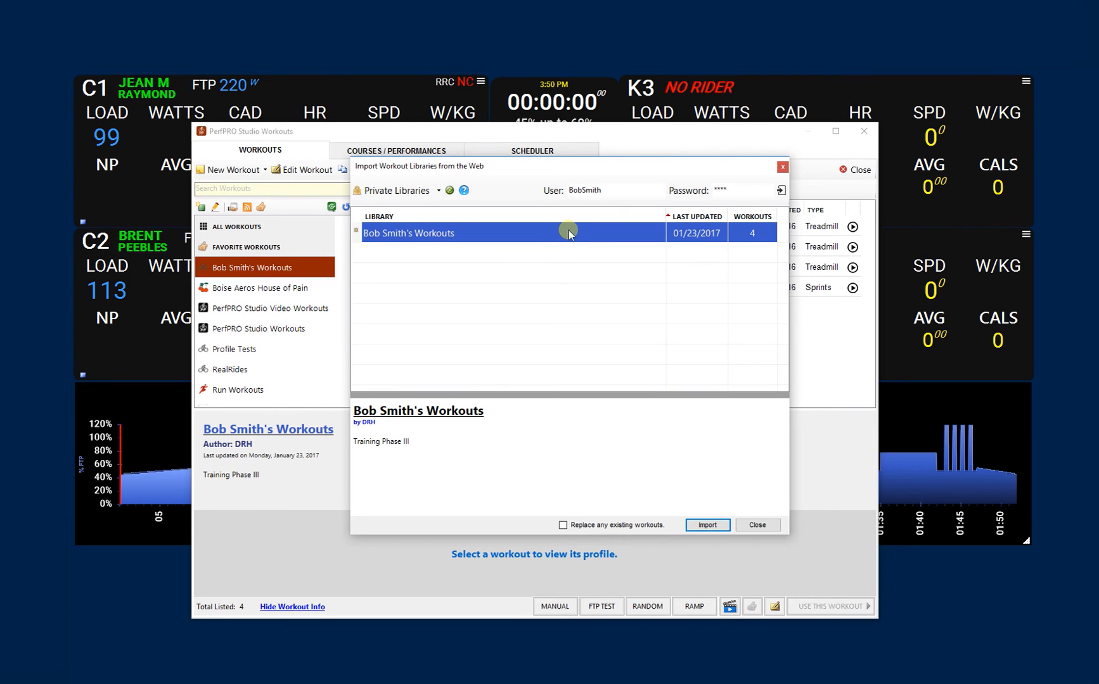
{"action": "mouse_move", "coordinate": [574, 225]}
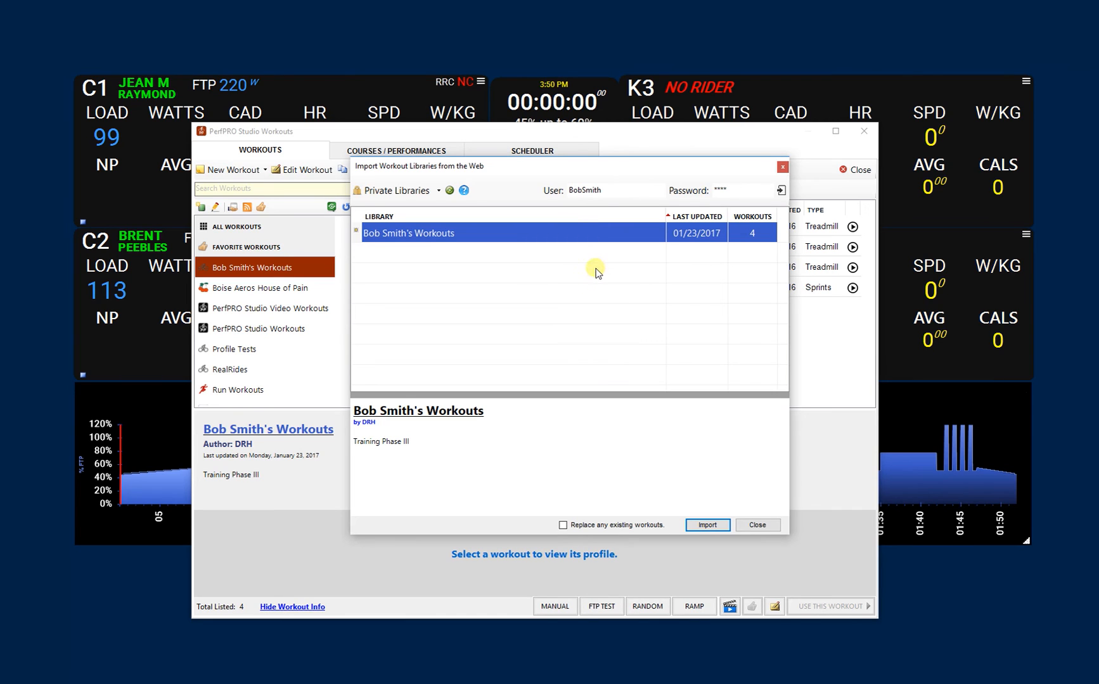
{"action": "mouse_move", "coordinate": [397, 216]}
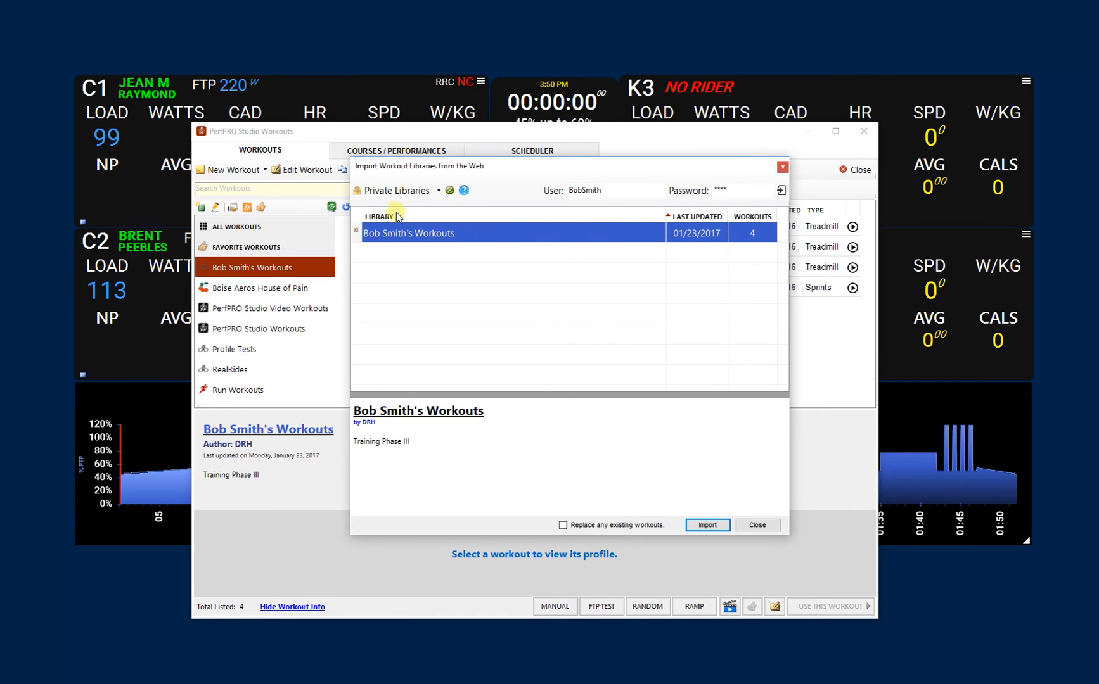
{"action": "mouse_move", "coordinate": [405, 234]}
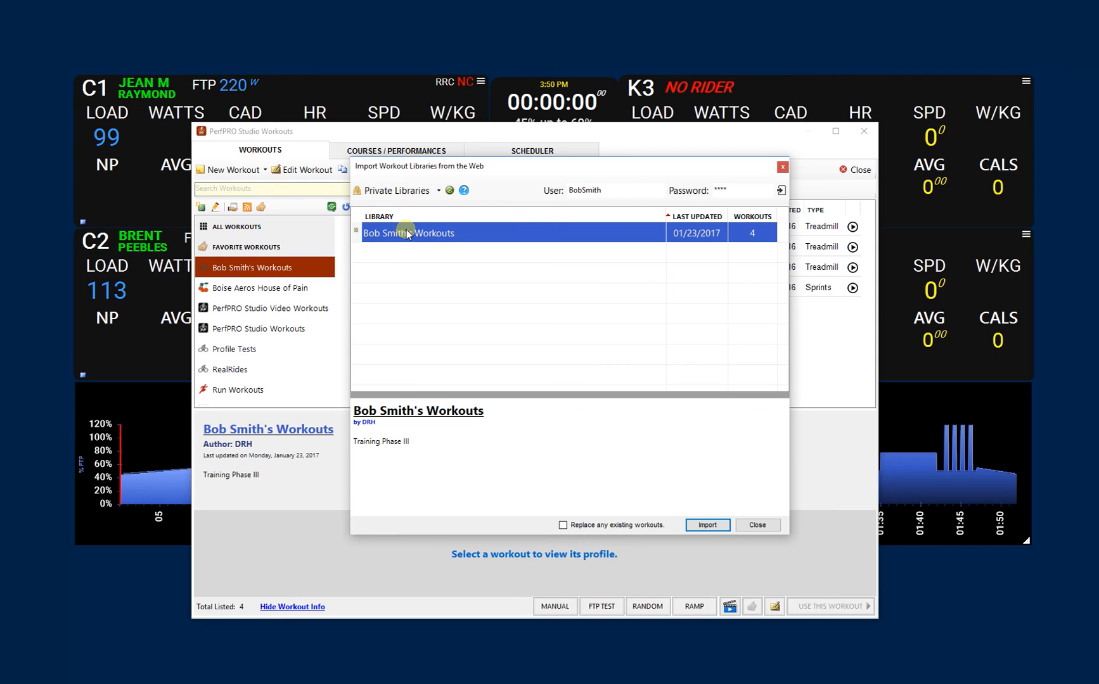
{"action": "mouse_move", "coordinate": [435, 231]}
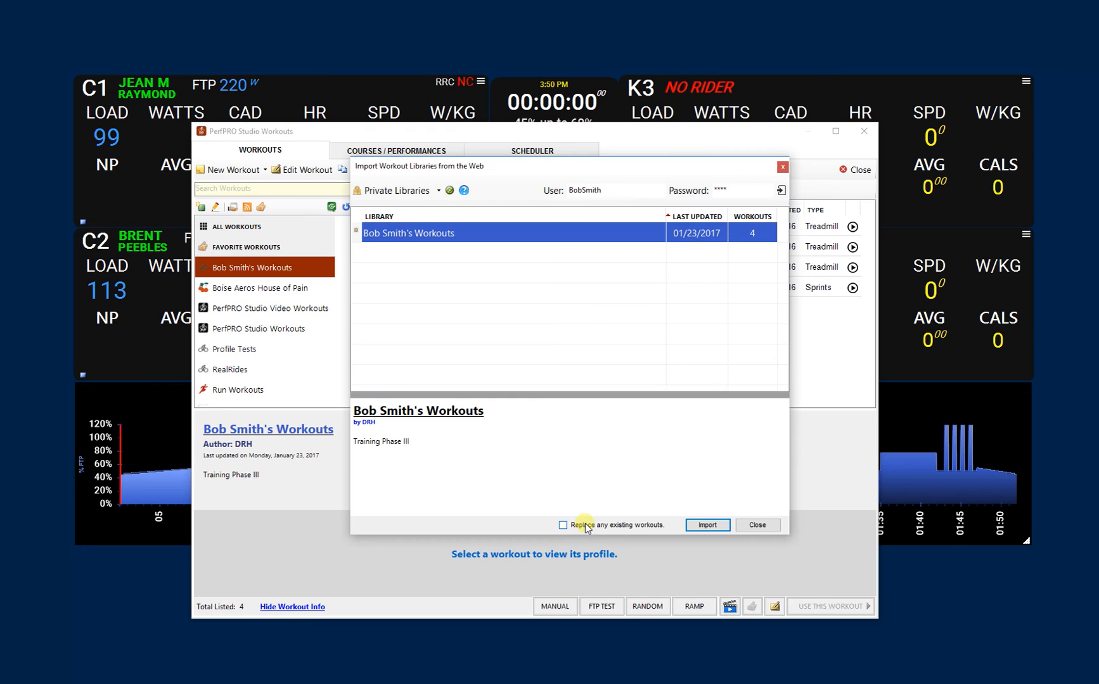
{"action": "mouse_move", "coordinate": [585, 527]}
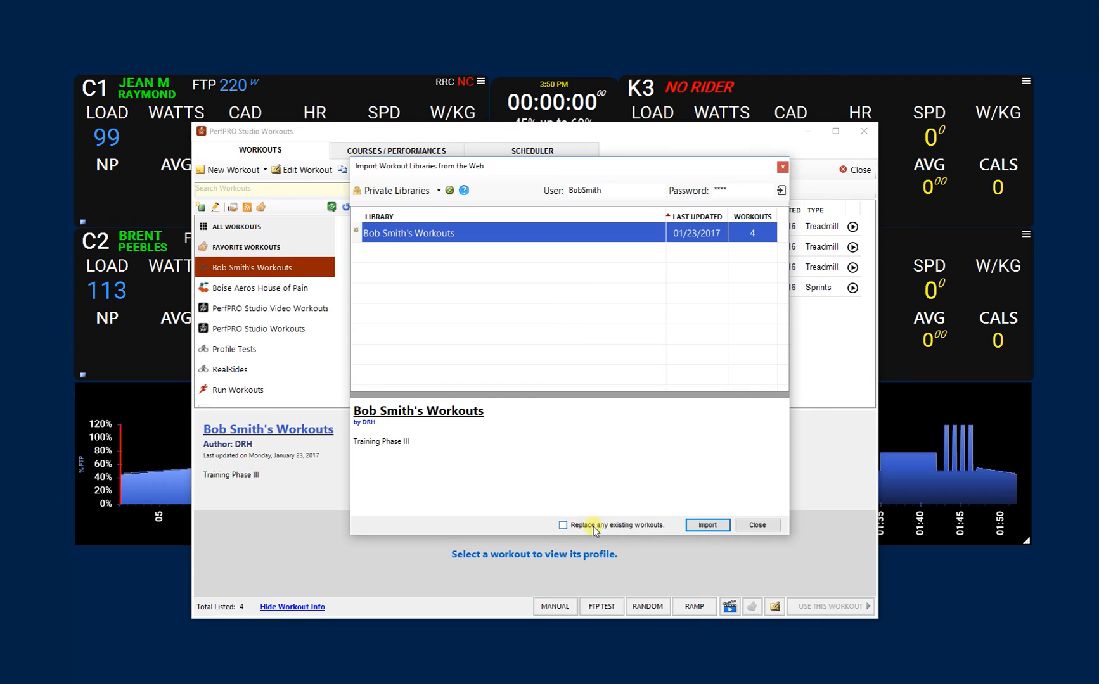
- Tick 'Replace any existing workouts' for the Bob Smith's Workouts import
{"action": "left_click", "coordinate": [564, 526]}
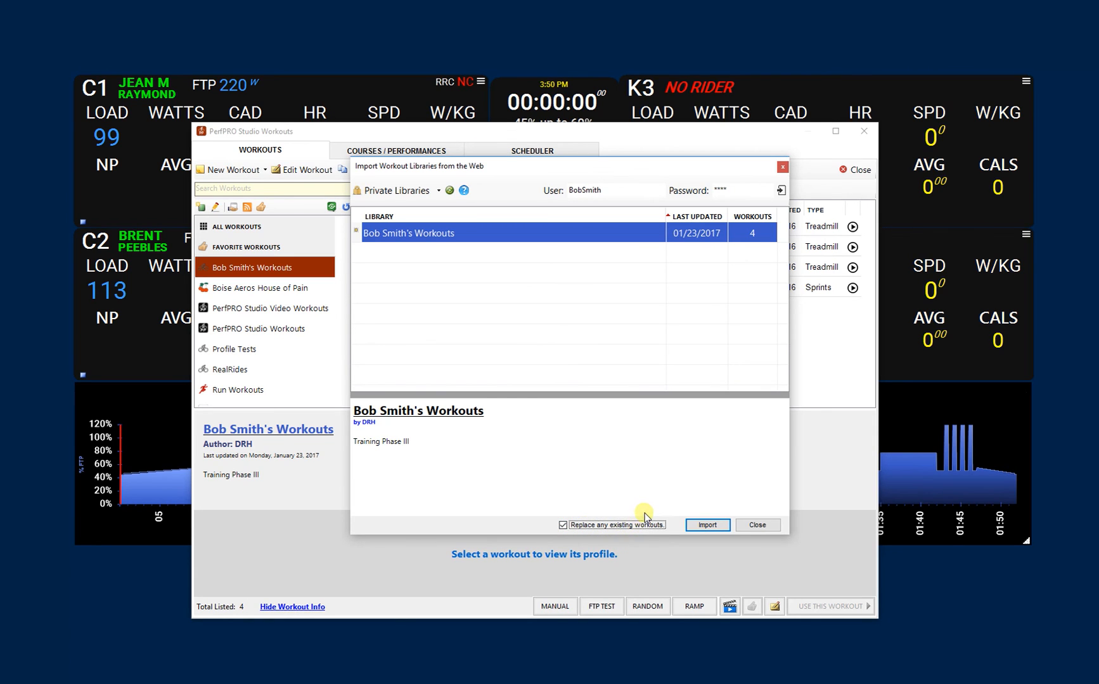
{"action": "mouse_move", "coordinate": [647, 510]}
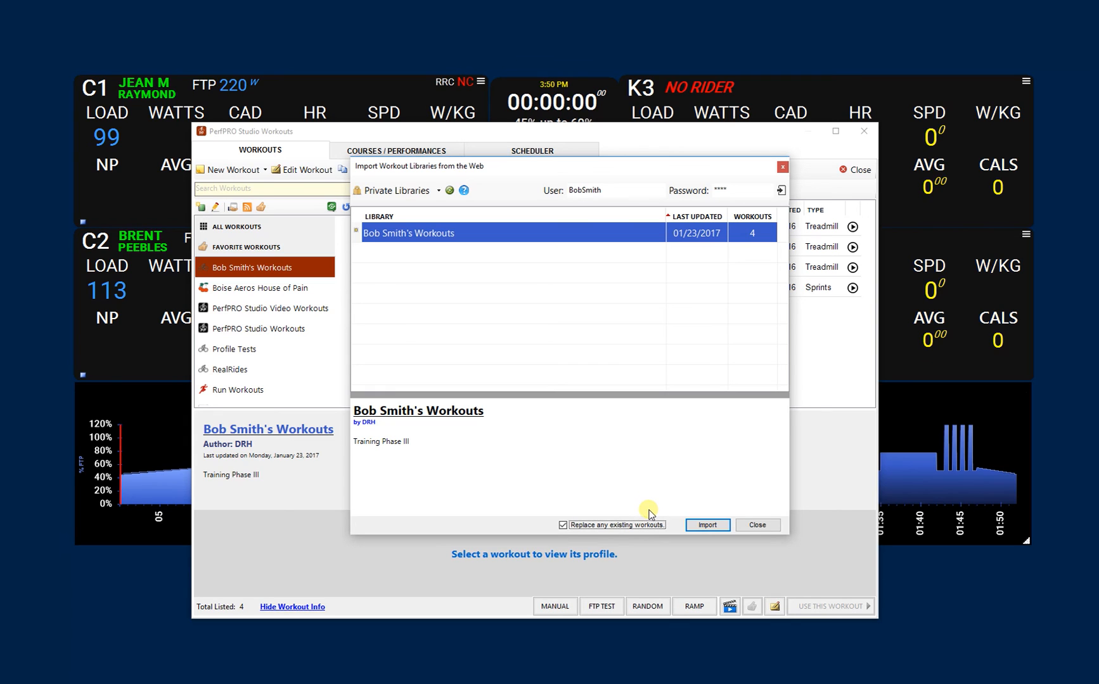
{"action": "mouse_move", "coordinate": [664, 495]}
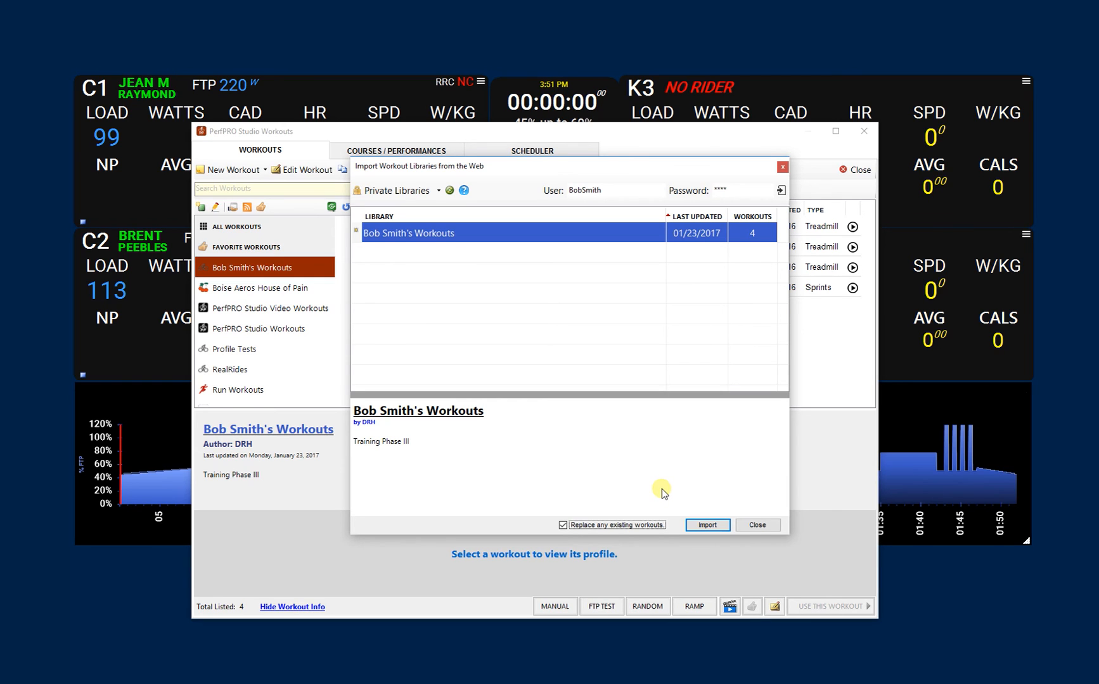
{"action": "mouse_move", "coordinate": [661, 491]}
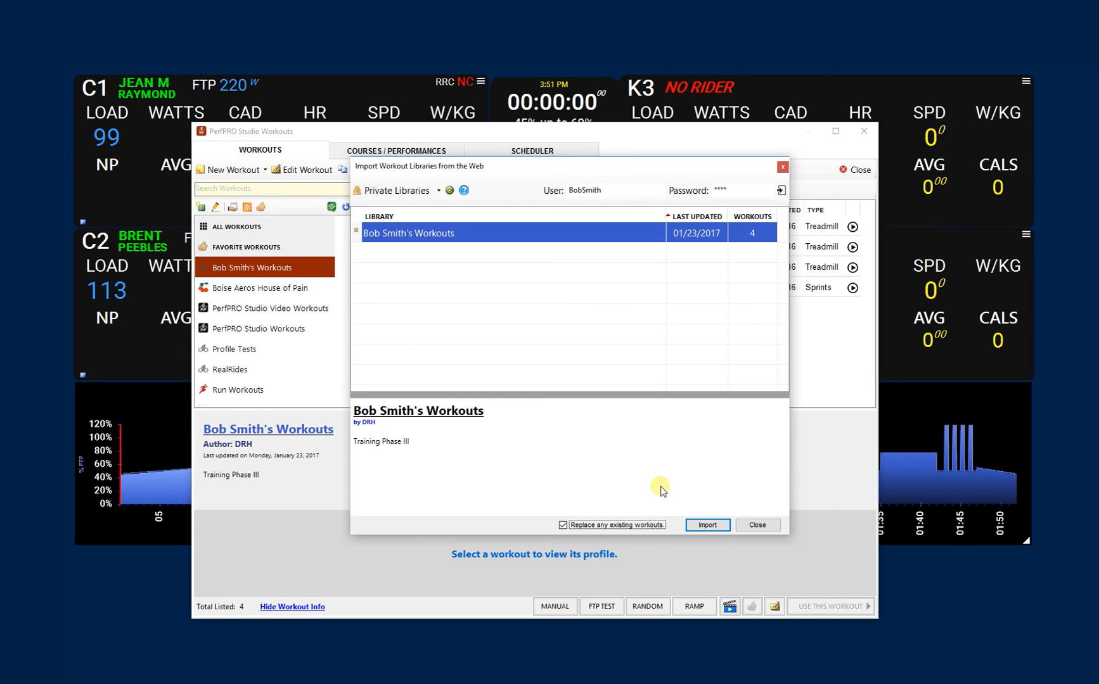
{"action": "mouse_move", "coordinate": [663, 477]}
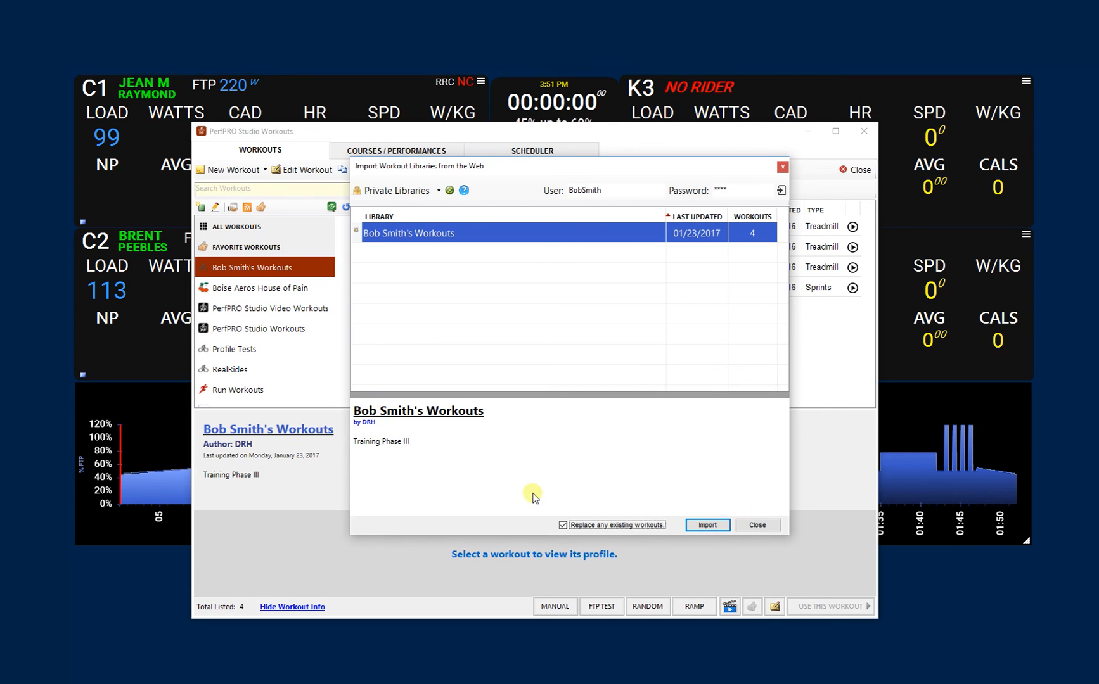
- Import the four workouts and dismiss the New Workouts Imported summary
{"action": "left_click", "coordinate": [707, 525]}
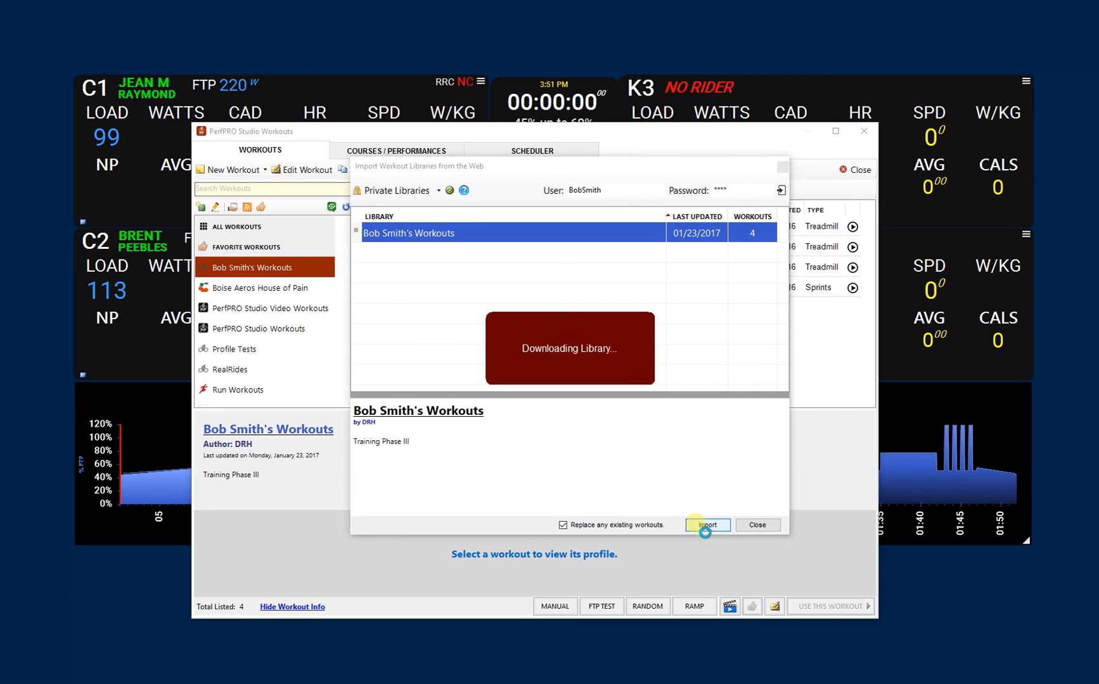
{"action": "left_click", "coordinate": [707, 525]}
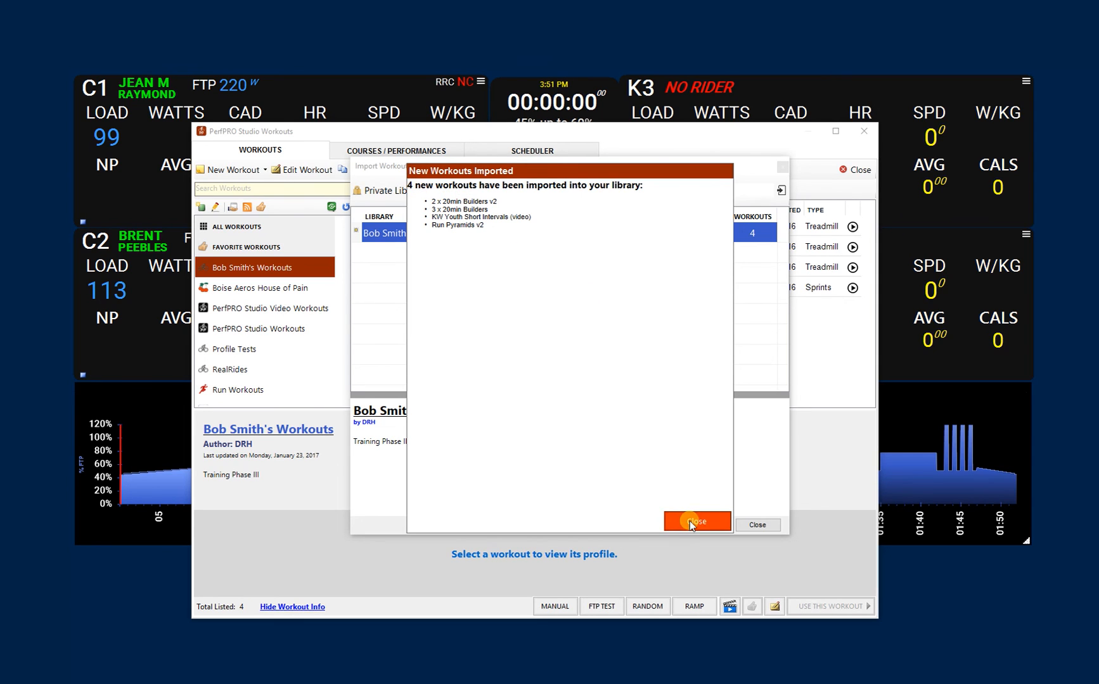
{"action": "left_click", "coordinate": [696, 522]}
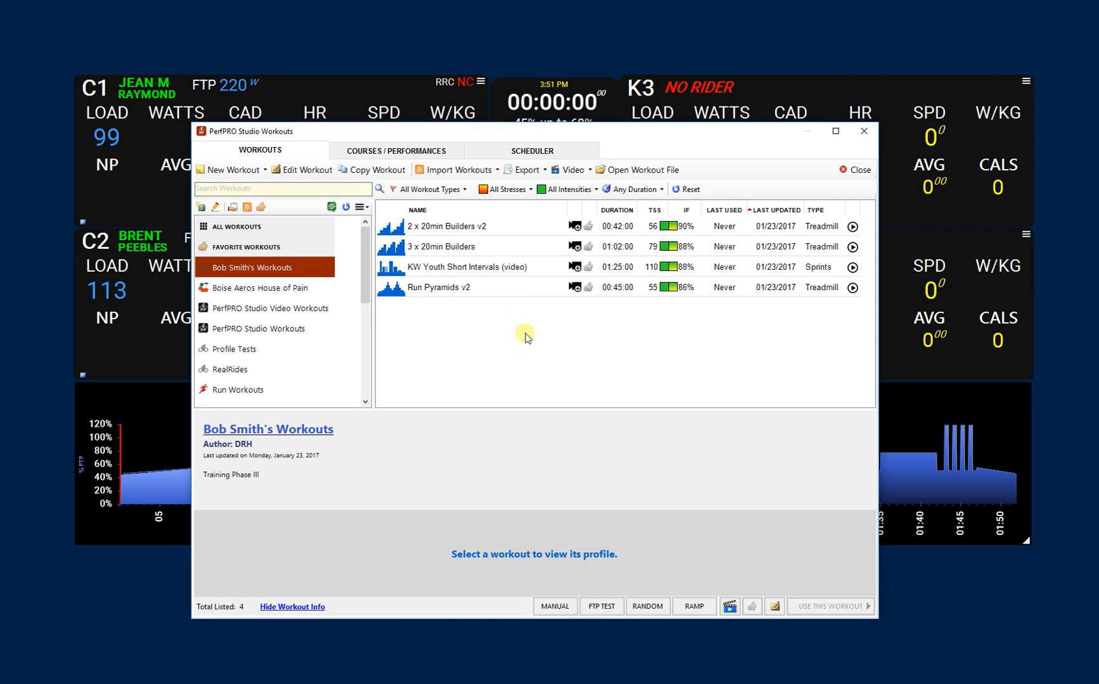
- Preview the 3 x 20min Builders profile, then move to the Scheduler calendar
{"action": "left_click", "coordinate": [441, 246]}
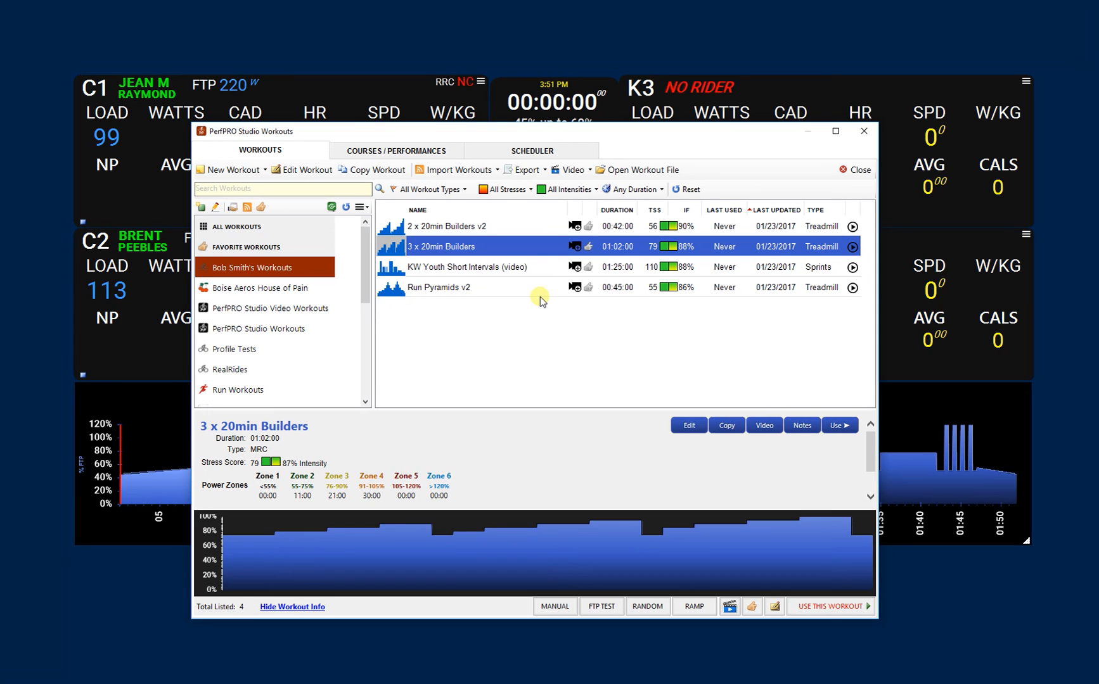
{"action": "mouse_move", "coordinate": [577, 225]}
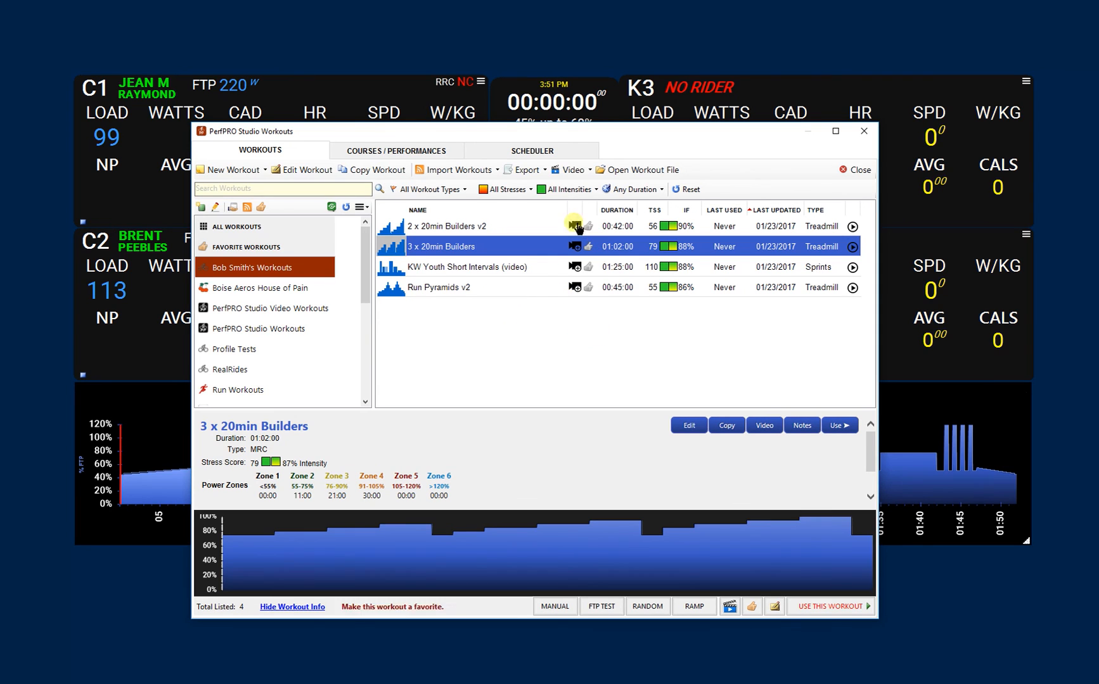
{"action": "left_click", "coordinate": [531, 150]}
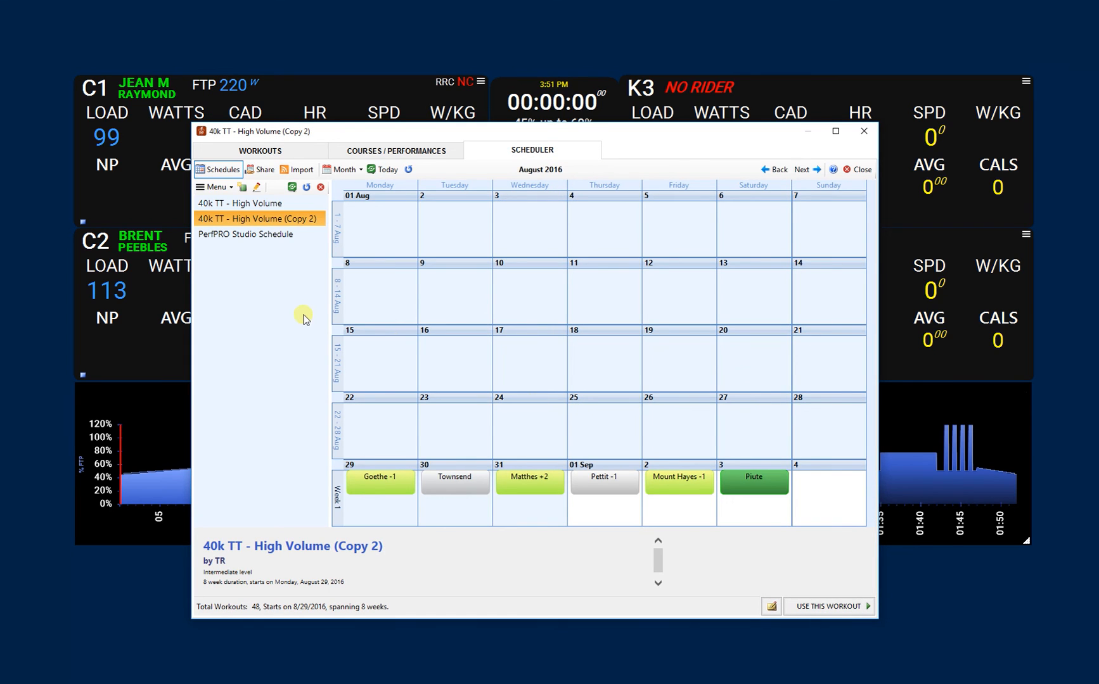
- Show PerfPRO Studio Schedule, review its Share this Schedule on the Web login fields, and cancel
{"action": "left_click", "coordinate": [246, 234]}
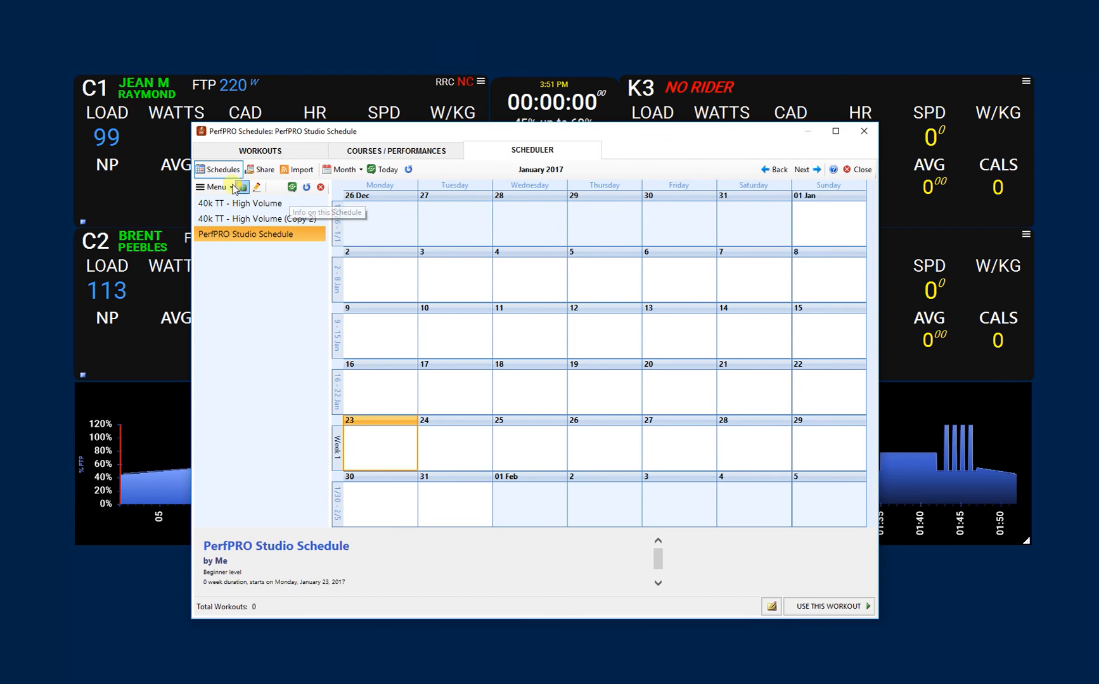
{"action": "left_click", "coordinate": [214, 187]}
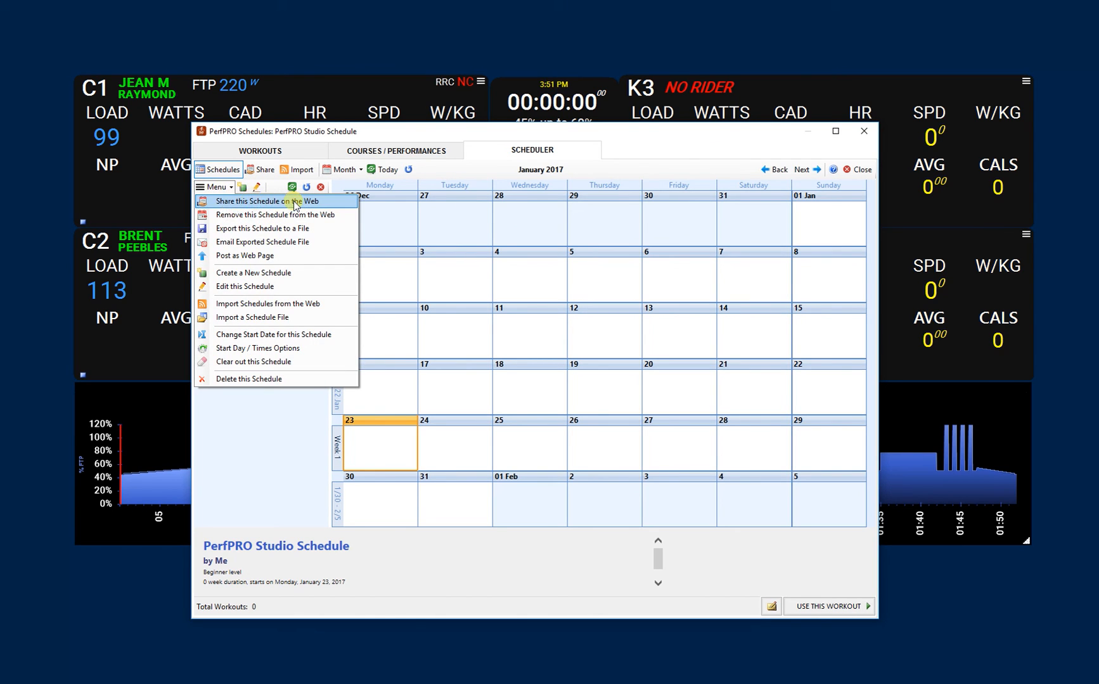
{"action": "left_click", "coordinate": [266, 202]}
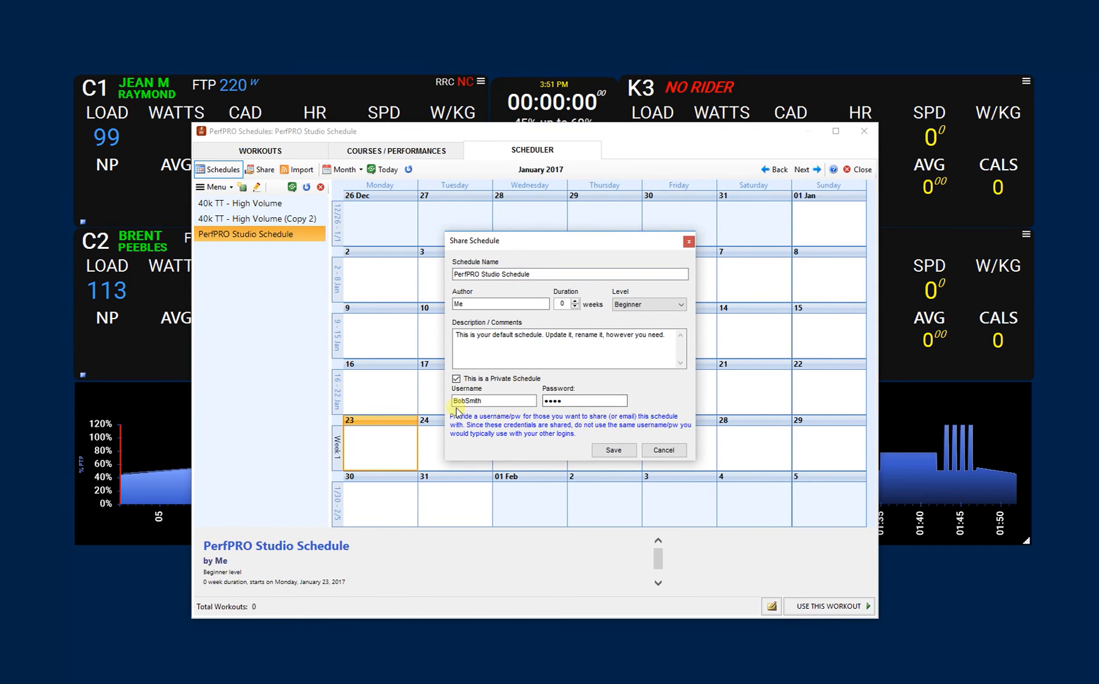
{"action": "left_click", "coordinate": [584, 400]}
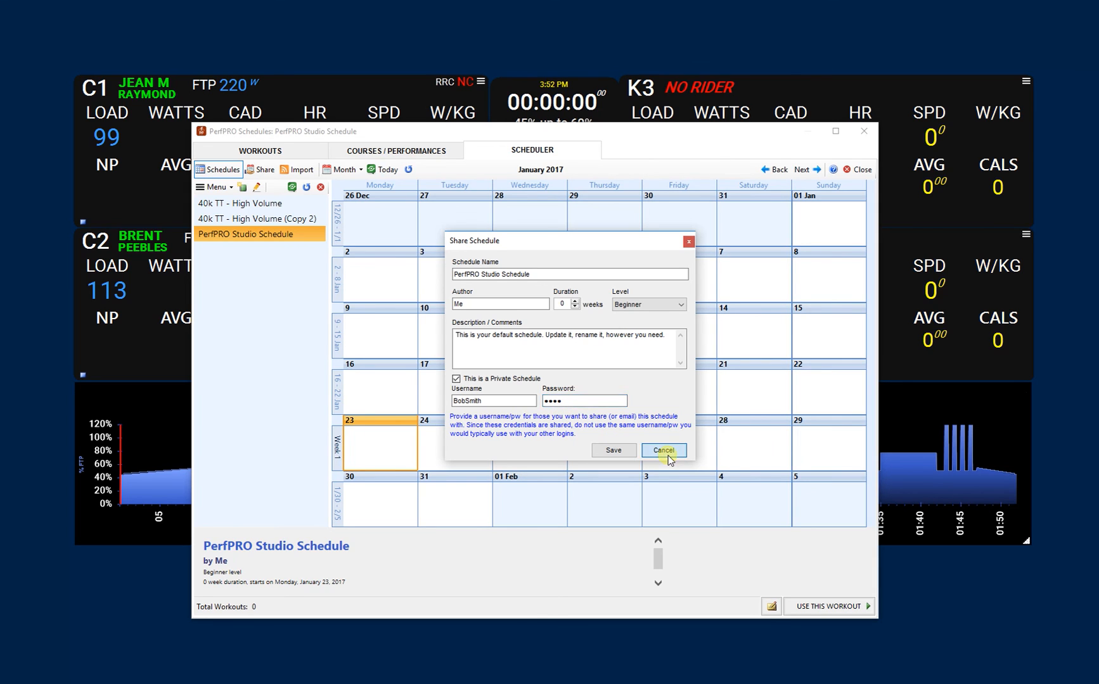
{"action": "left_click", "coordinate": [663, 450]}
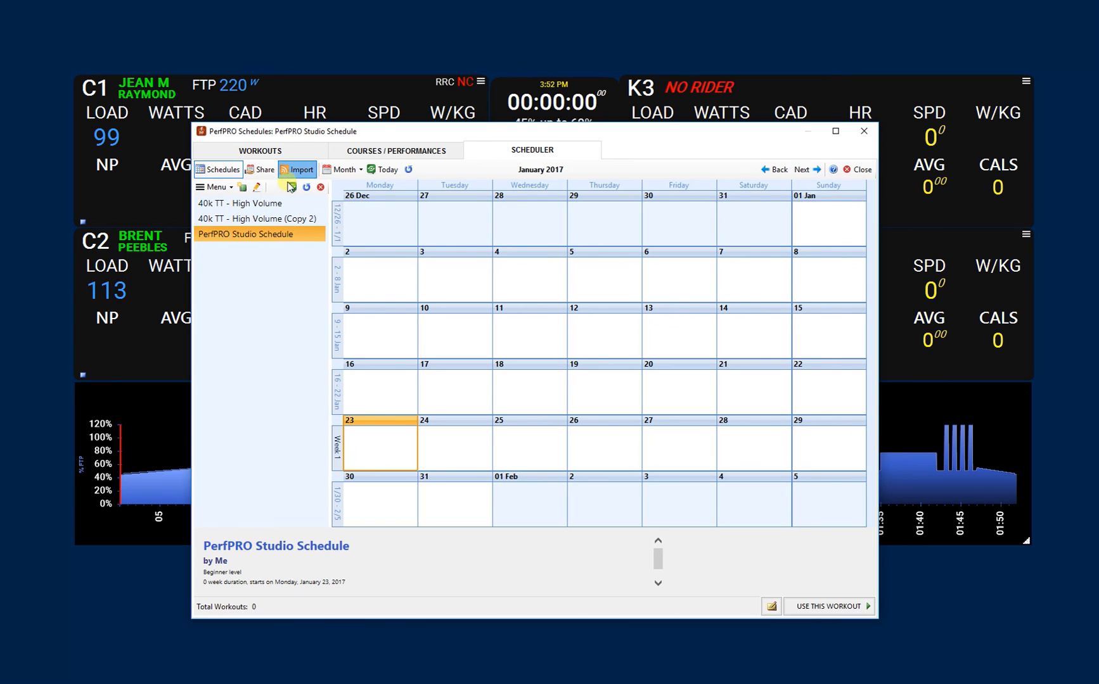
{"action": "left_click", "coordinate": [296, 169]}
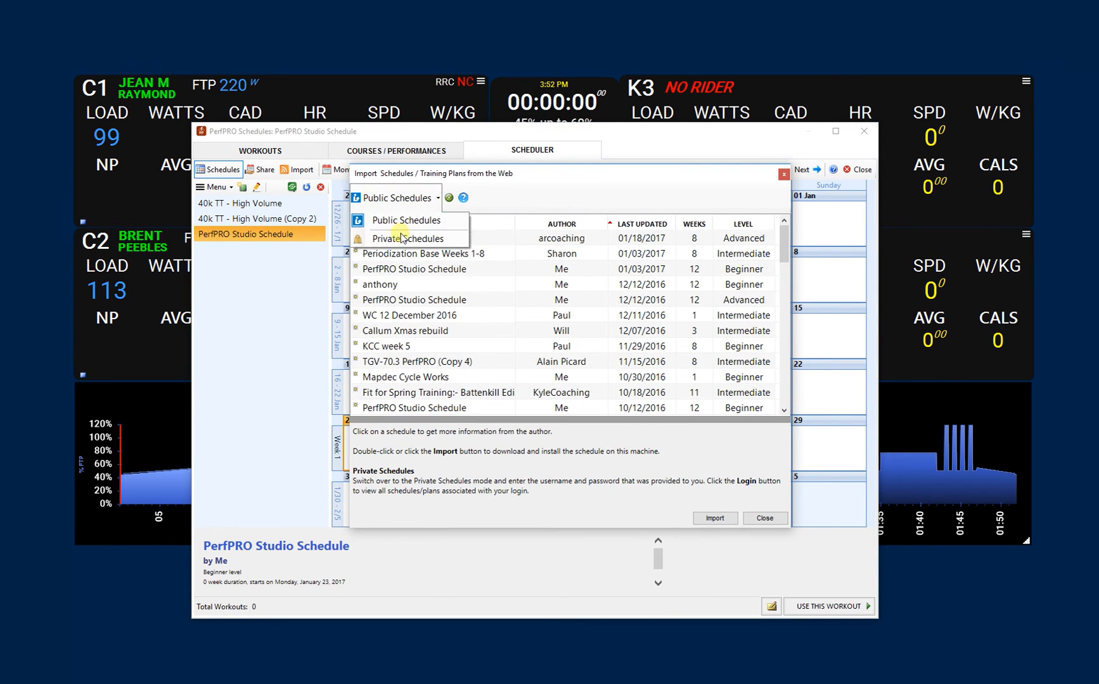
{"action": "left_click", "coordinate": [407, 238]}
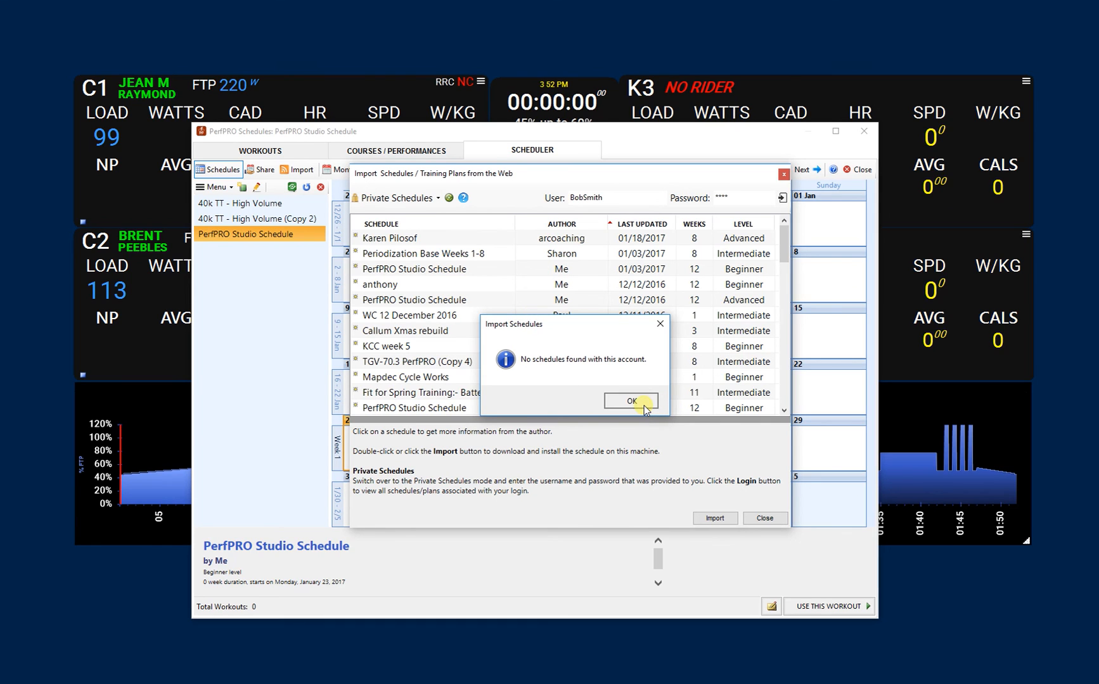
{"action": "left_click", "coordinate": [630, 401]}
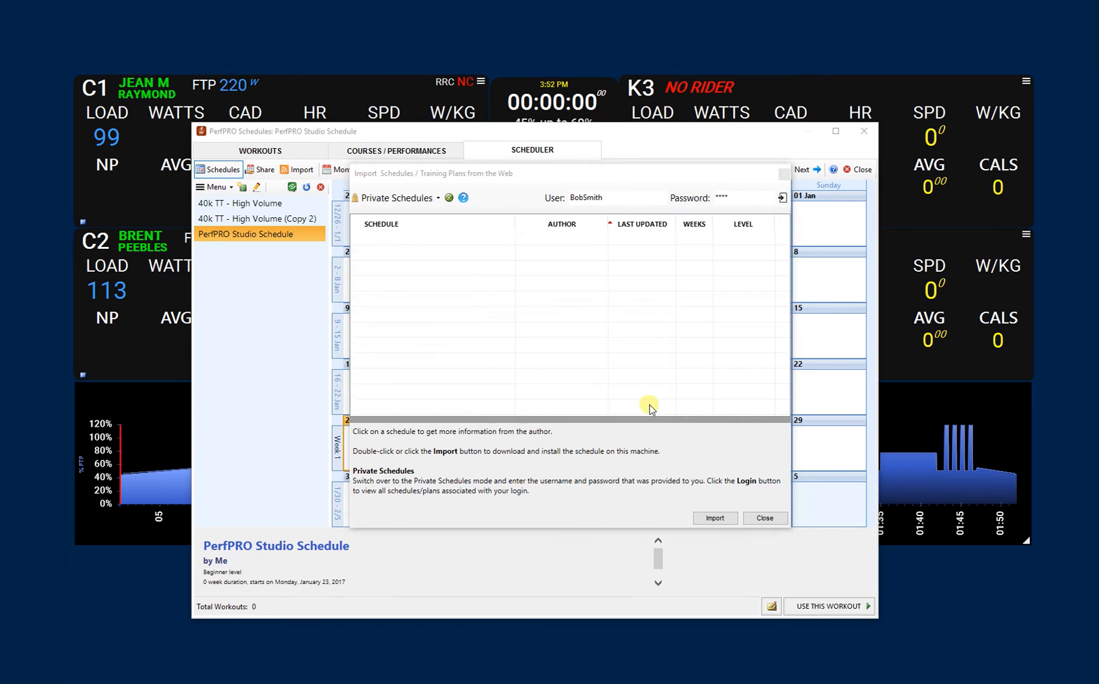
{"action": "mouse_move", "coordinate": [651, 413]}
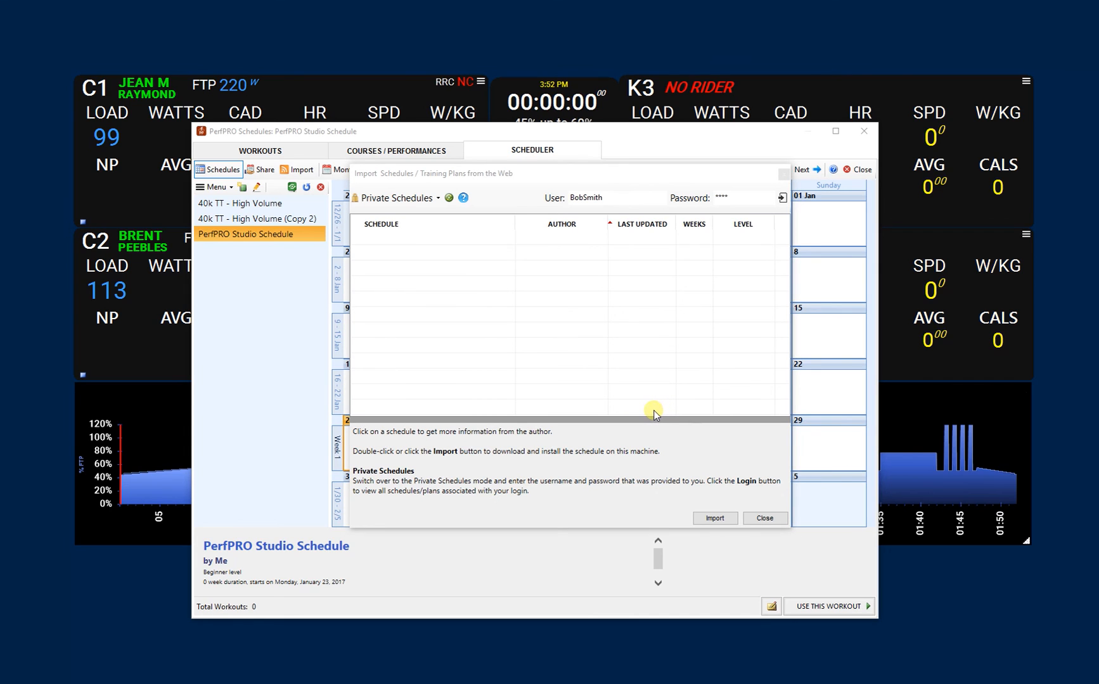
{"action": "mouse_move", "coordinate": [627, 404]}
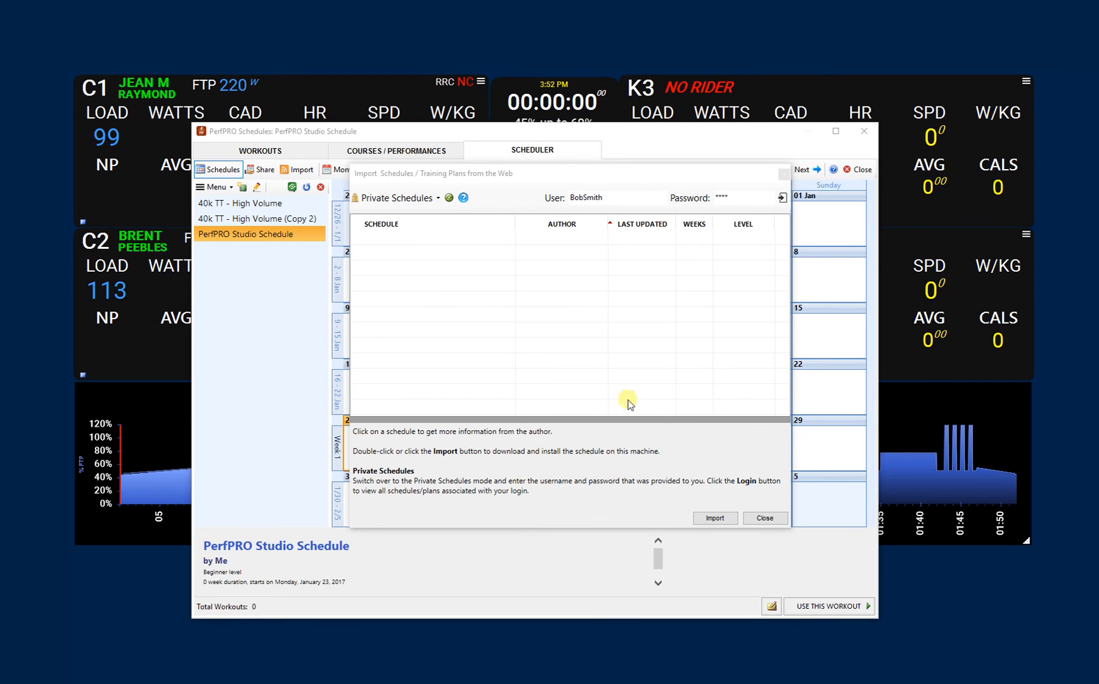
{"action": "mouse_move", "coordinate": [626, 409]}
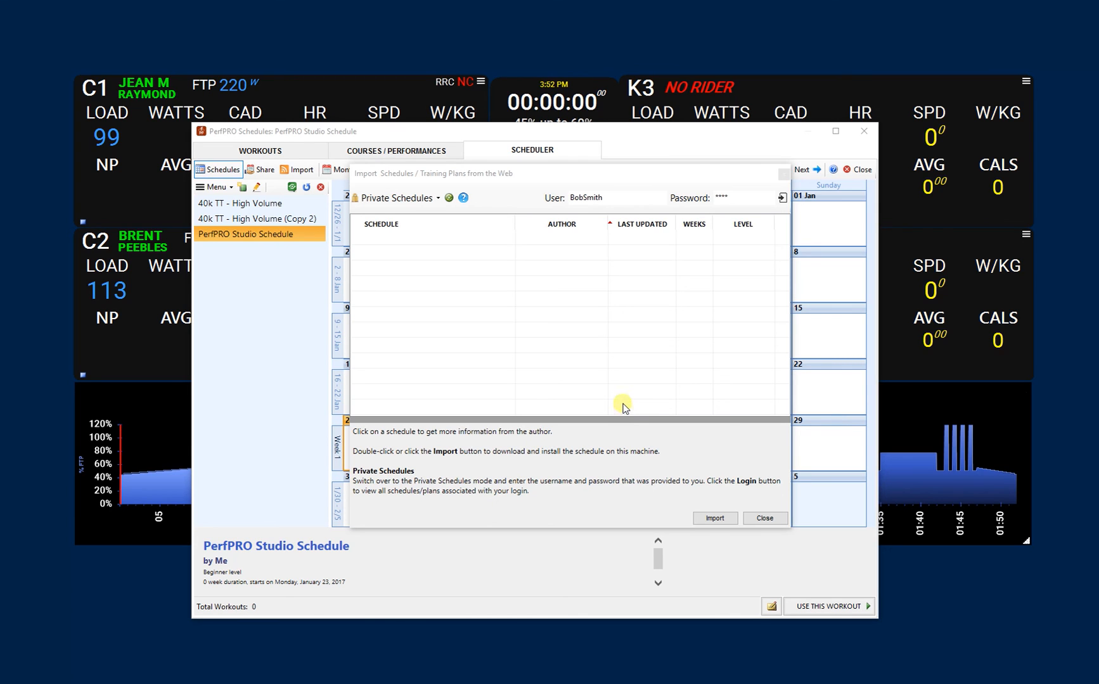
{"action": "mouse_move", "coordinate": [618, 411]}
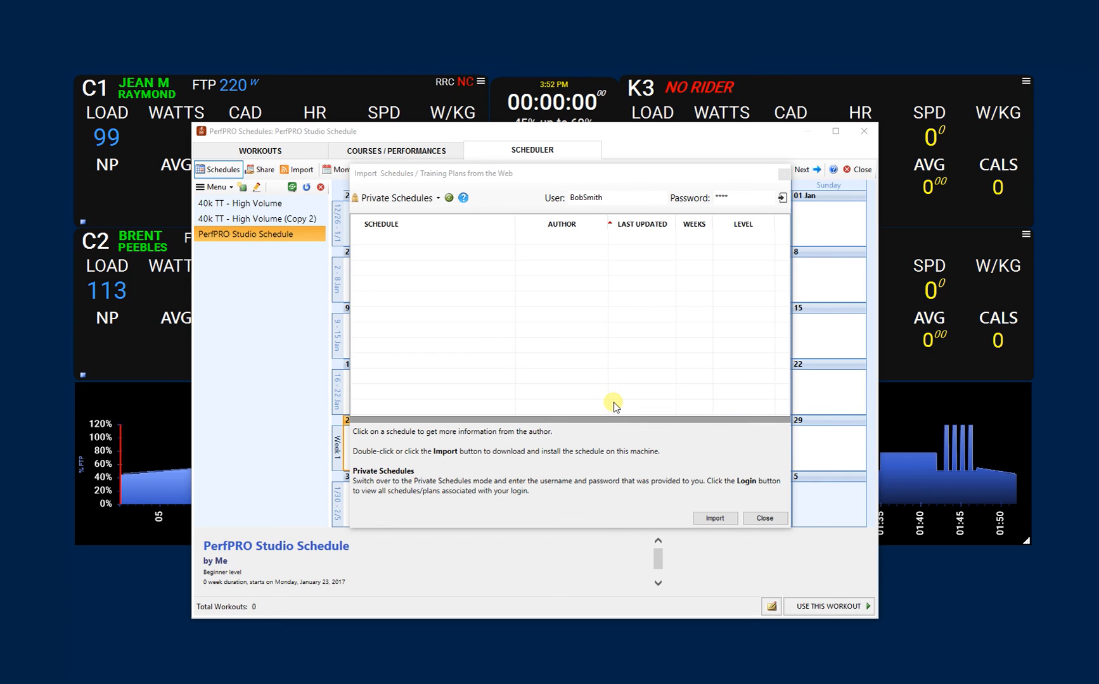
{"action": "mouse_move", "coordinate": [728, 482]}
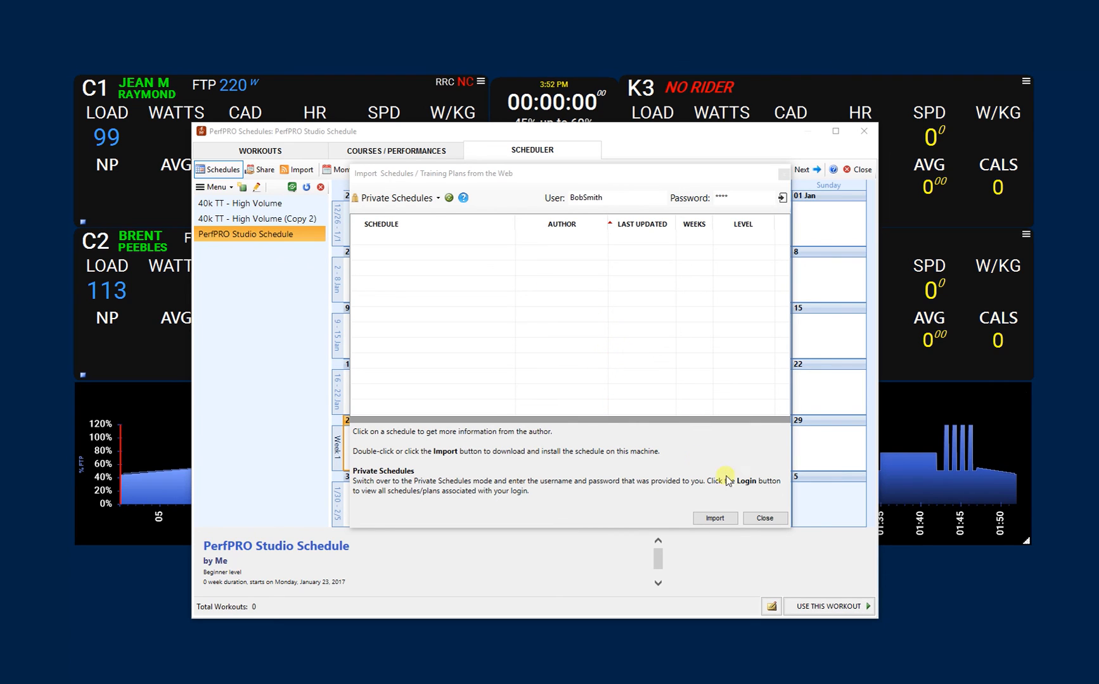
{"action": "left_click", "coordinate": [764, 518]}
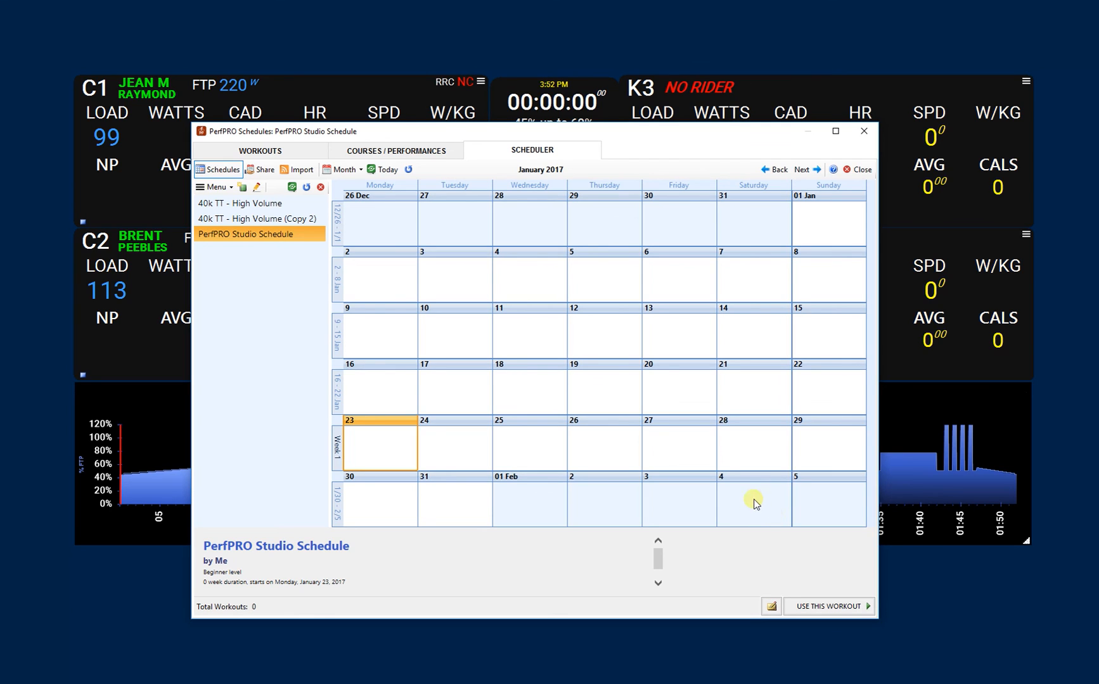
{"action": "mouse_move", "coordinate": [761, 506]}
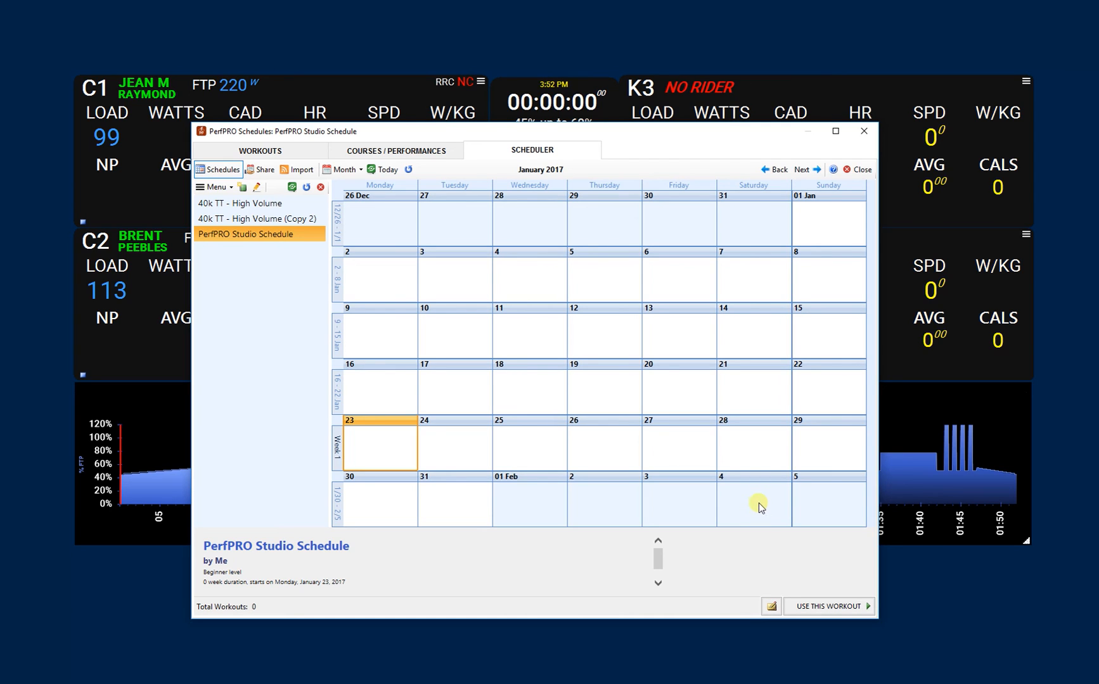
{"action": "mouse_move", "coordinate": [755, 510]}
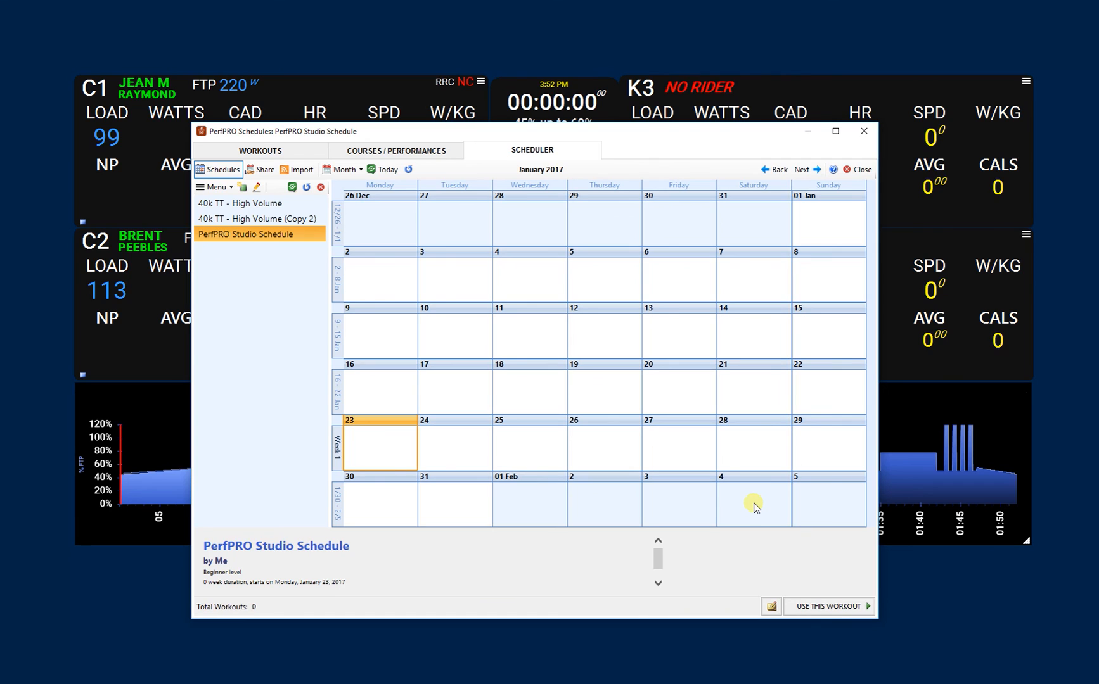
{"action": "mouse_move", "coordinate": [753, 505]}
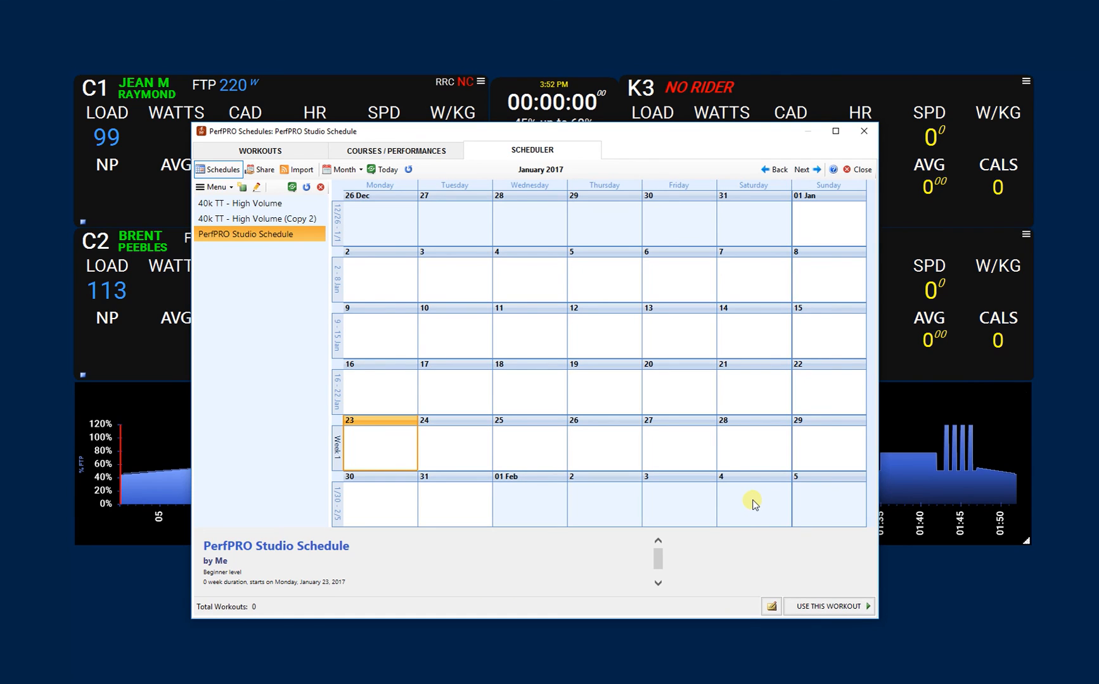